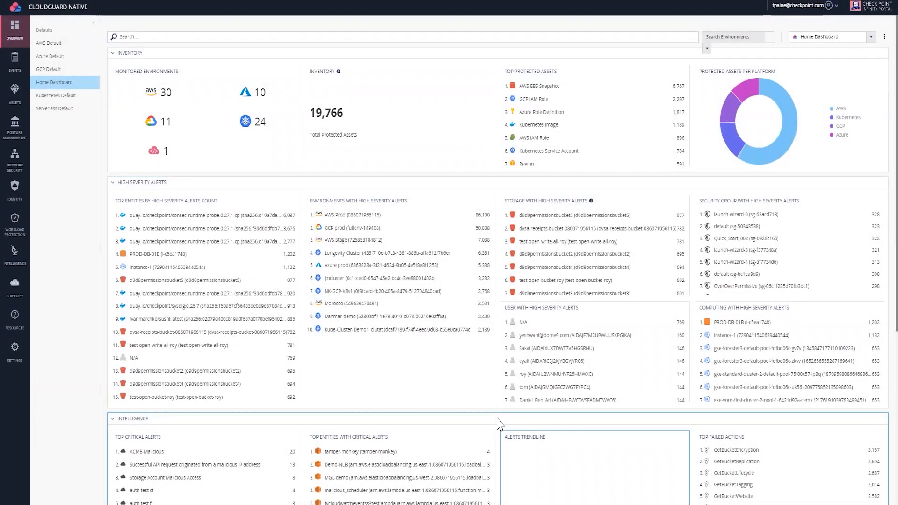
mouse_move(54, 109)
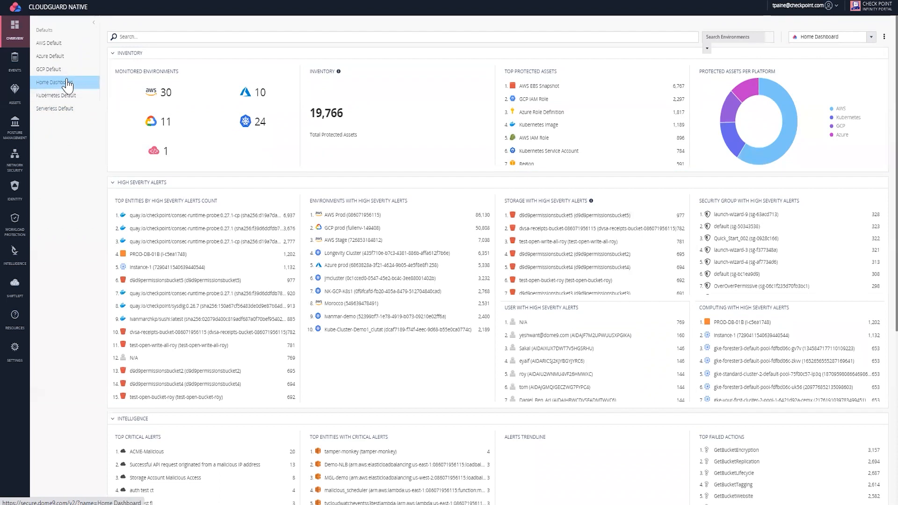
mouse_move(54, 109)
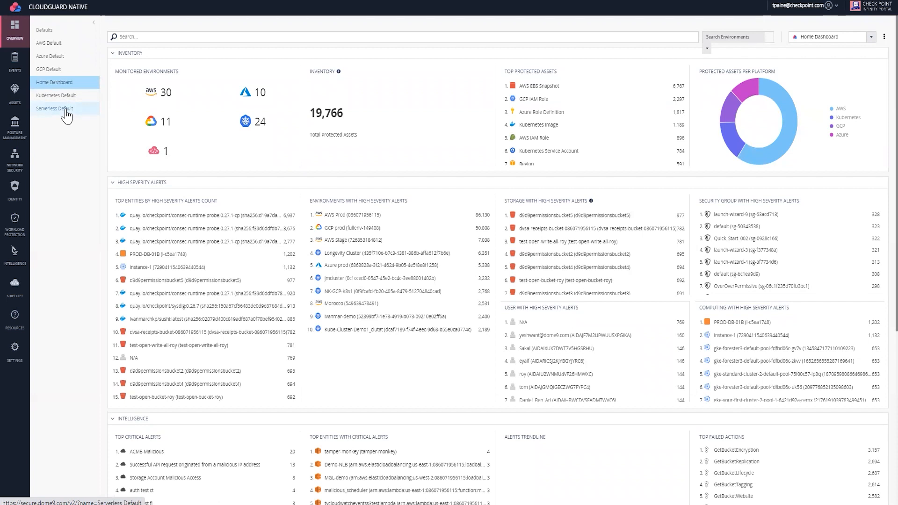
mouse_move(67, 114)
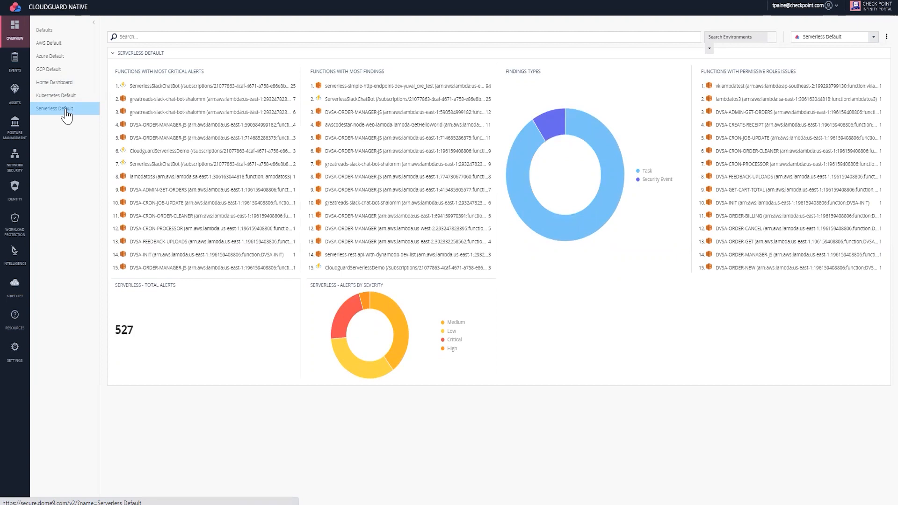
mouse_move(94, 264)
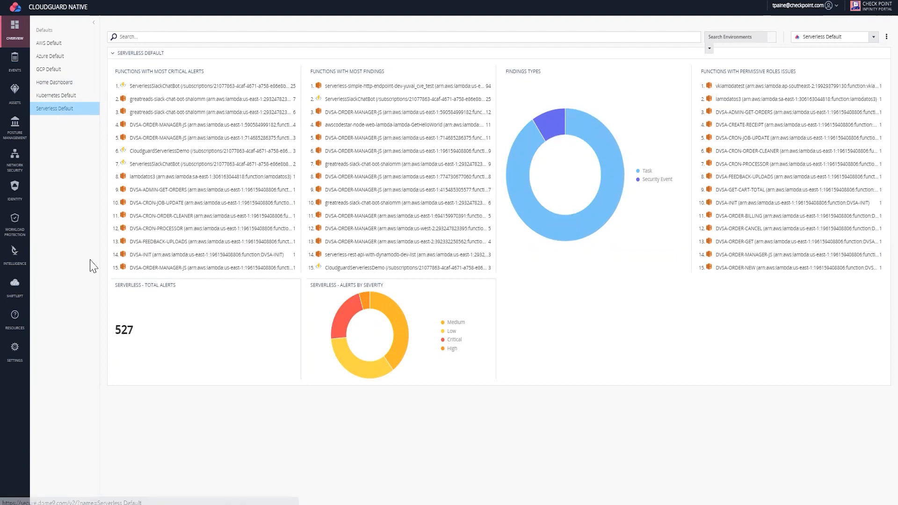
mouse_move(108, 391)
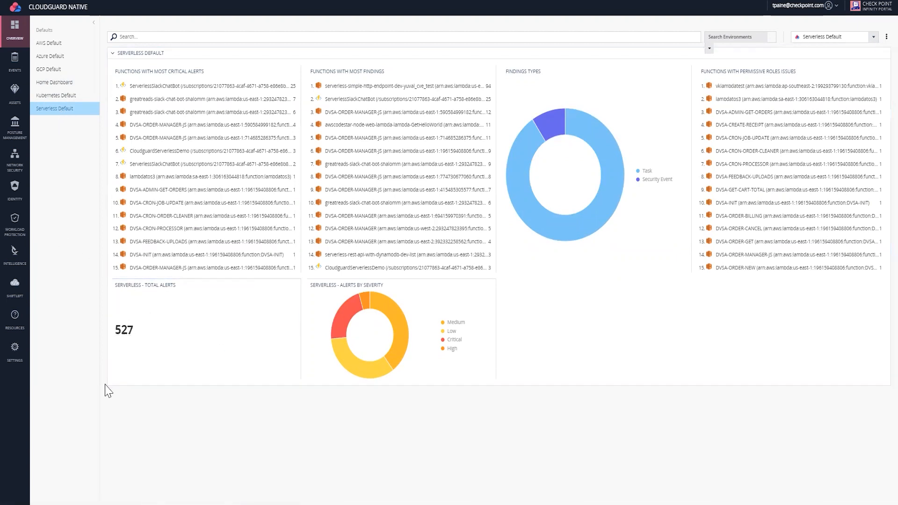
mouse_move(353, 317)
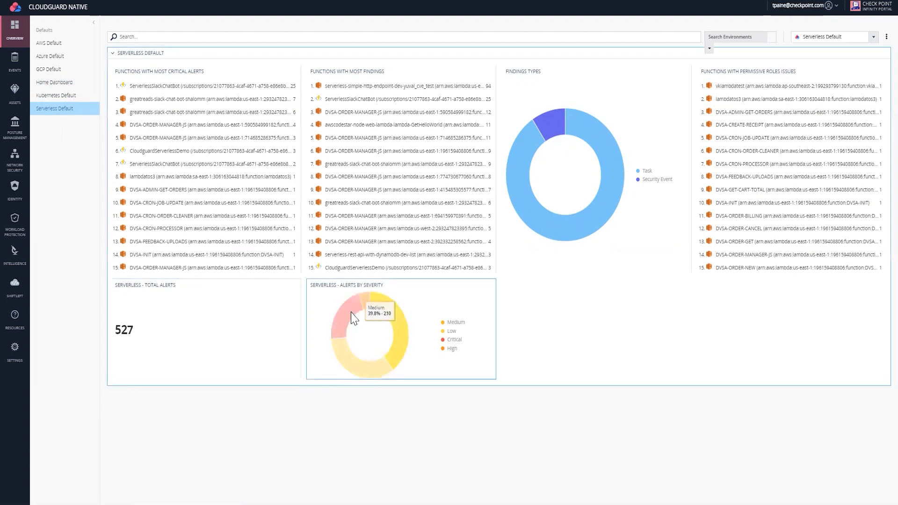
mouse_move(404, 337)
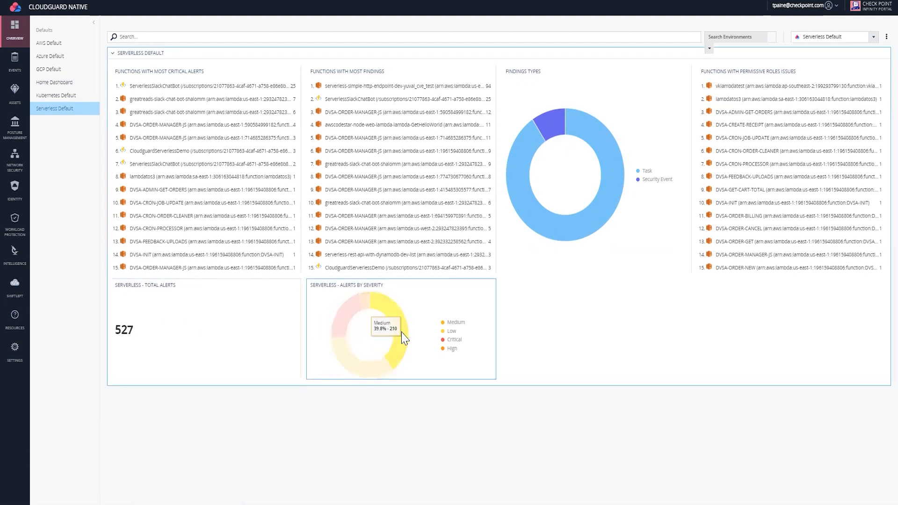
mouse_move(372, 364)
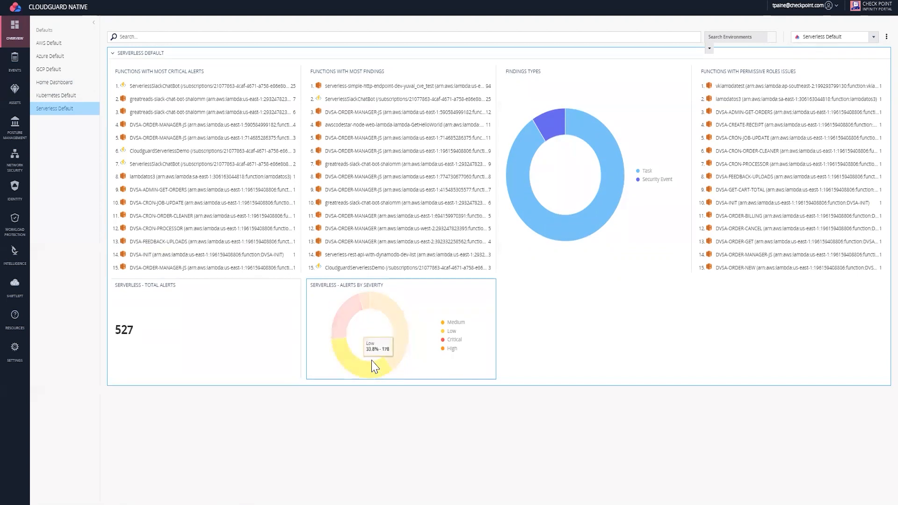
mouse_move(338, 305)
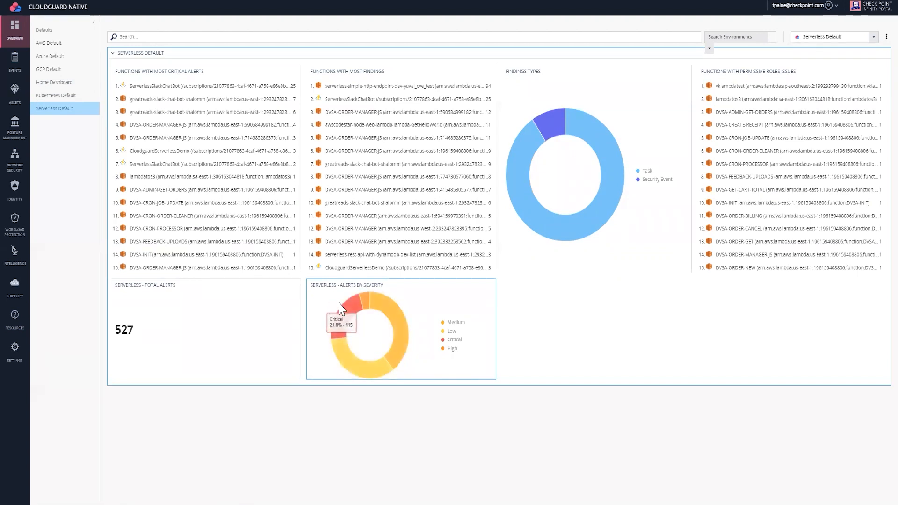
mouse_move(349, 324)
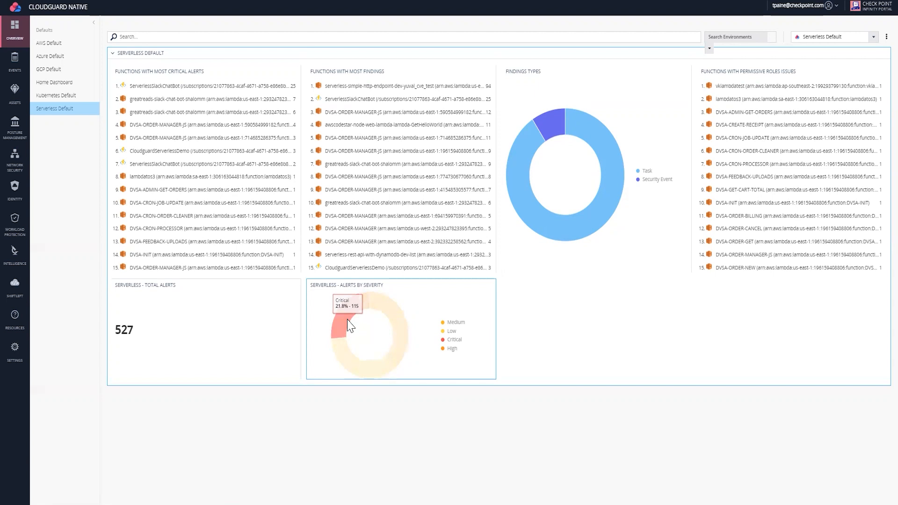
mouse_move(229, 262)
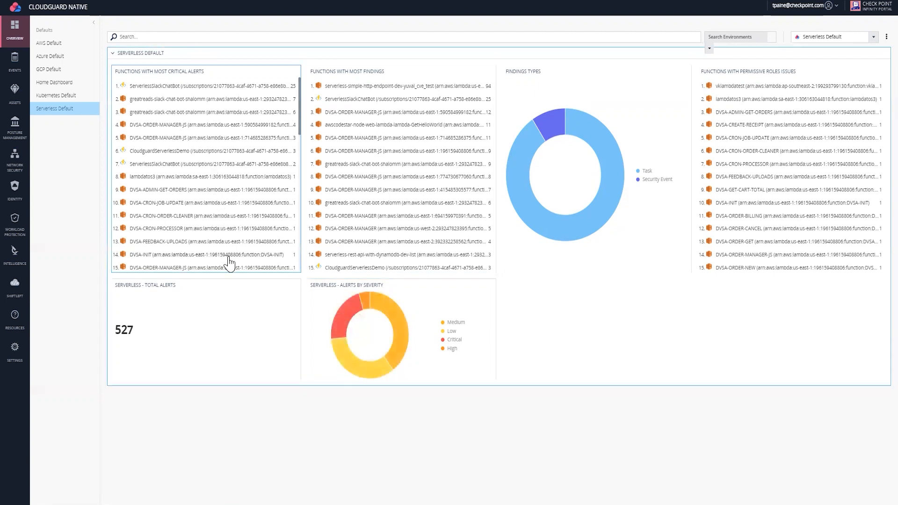
mouse_move(382, 209)
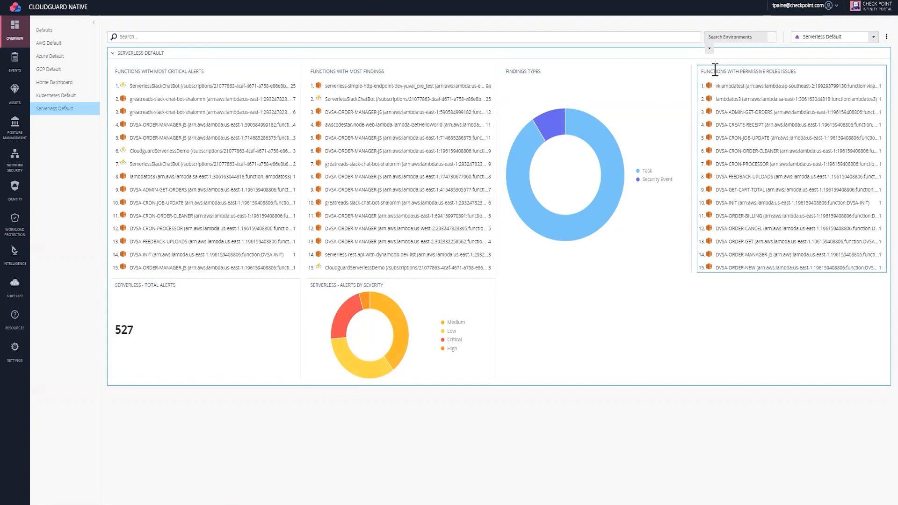
mouse_move(747, 75)
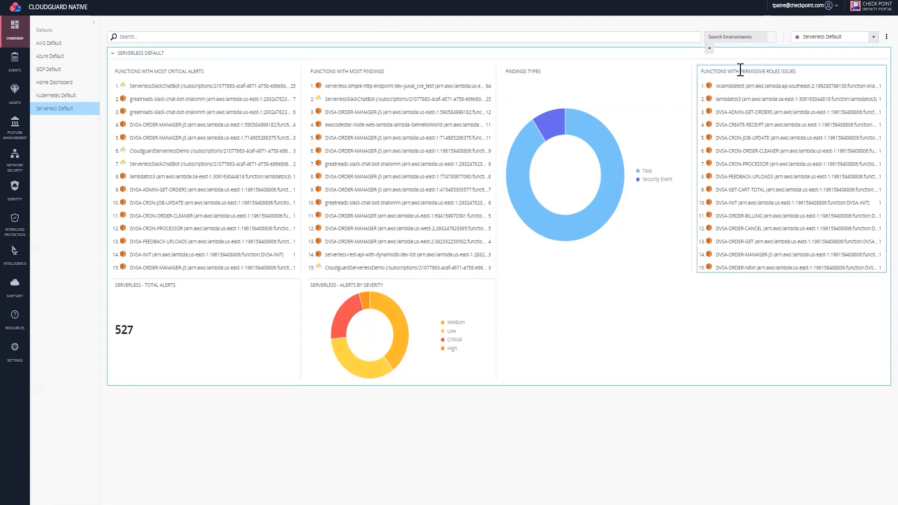
mouse_move(780, 108)
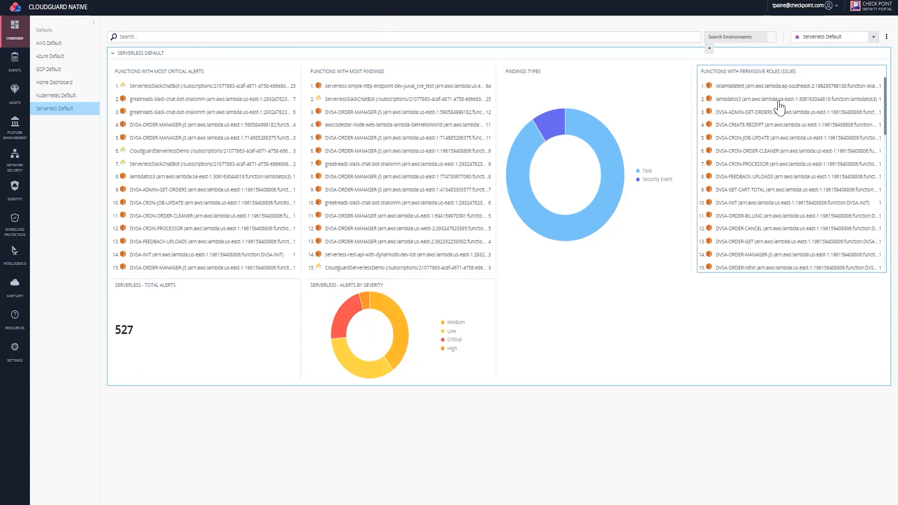
mouse_move(792, 221)
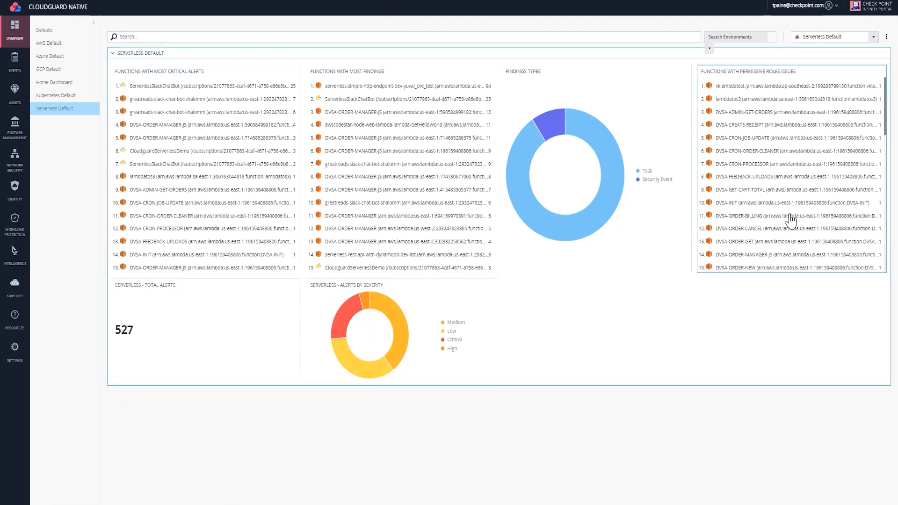
mouse_move(742, 269)
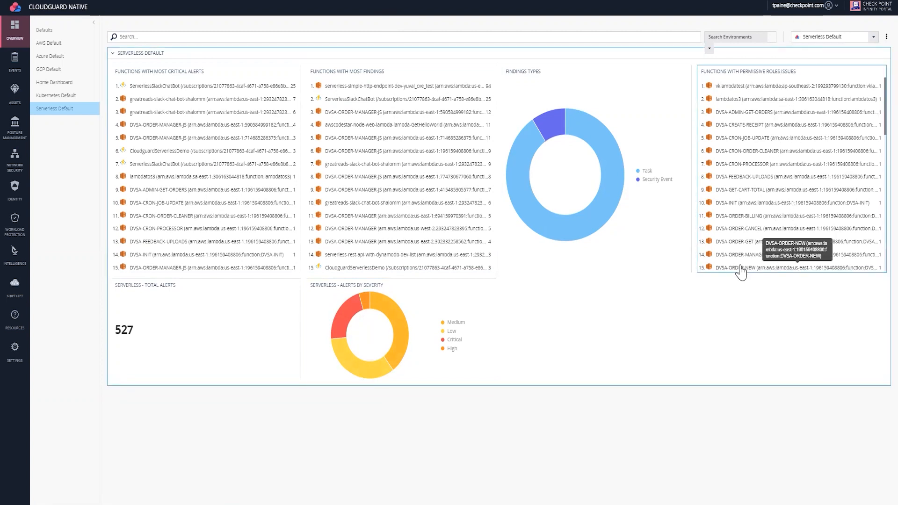
mouse_move(163, 195)
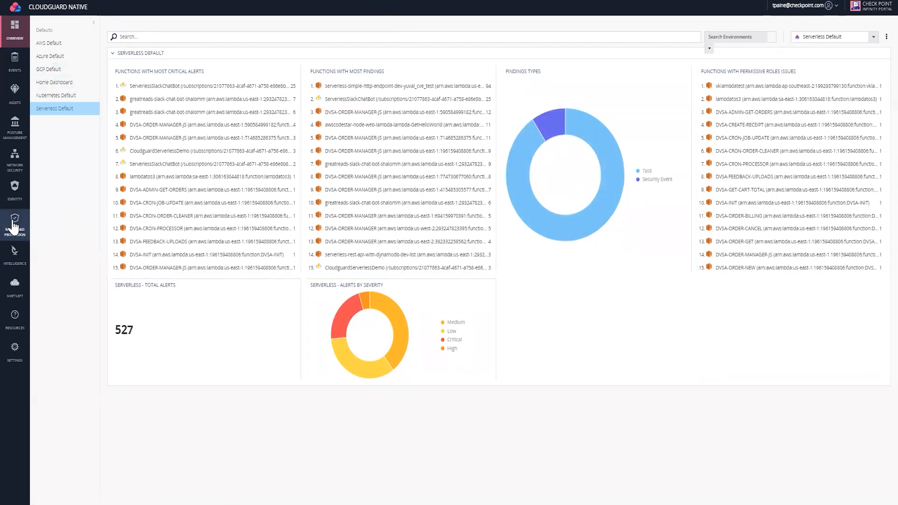
Step: Filter Workload Protection's serverless functions by 'great' and open the greatreads-slack-chat-bot-shalomm Lambda
left_click(14, 226)
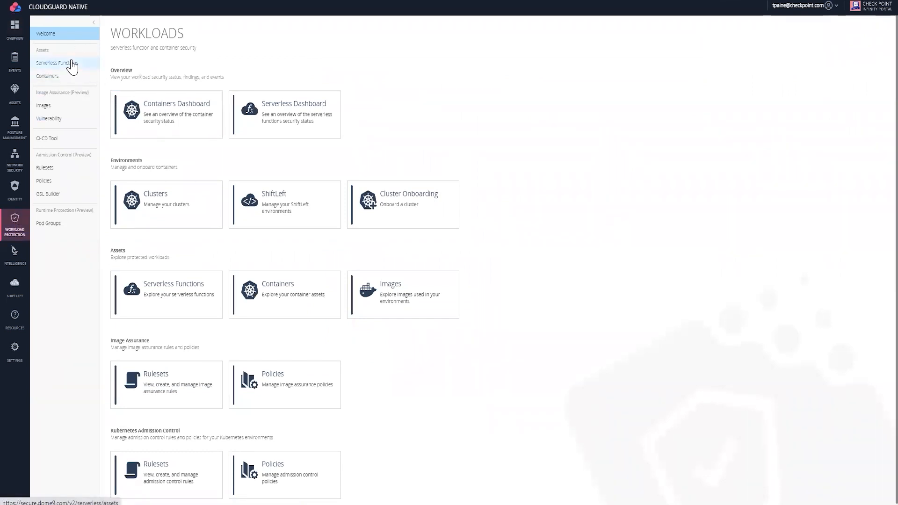
left_click(56, 63)
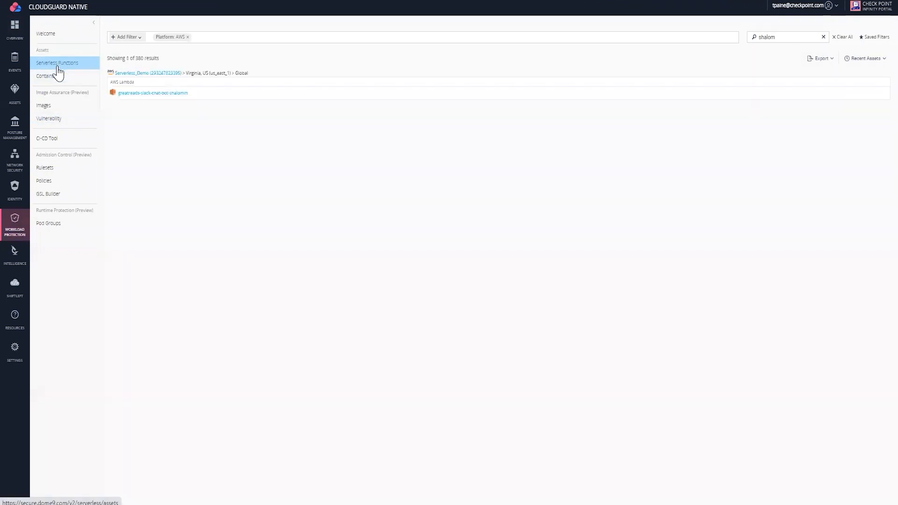
mouse_move(180, 47)
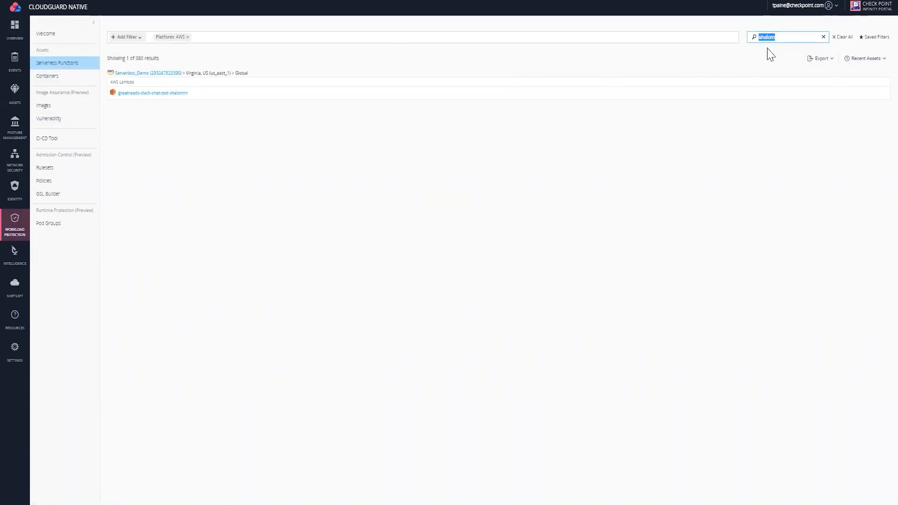
type("great")
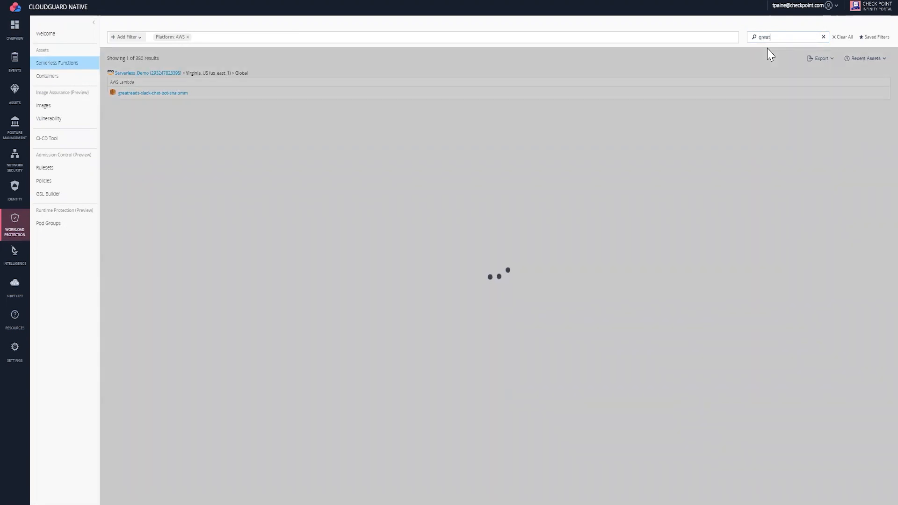
mouse_move(153, 93)
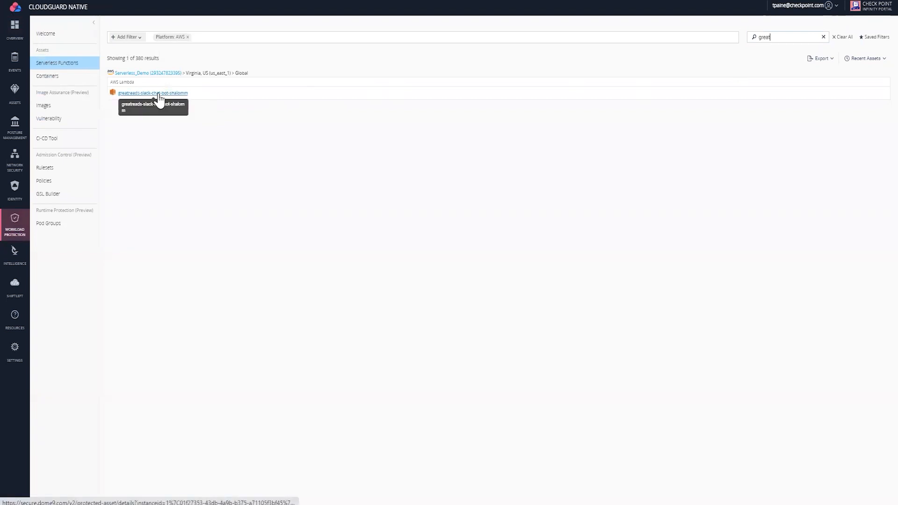
left_click(153, 92)
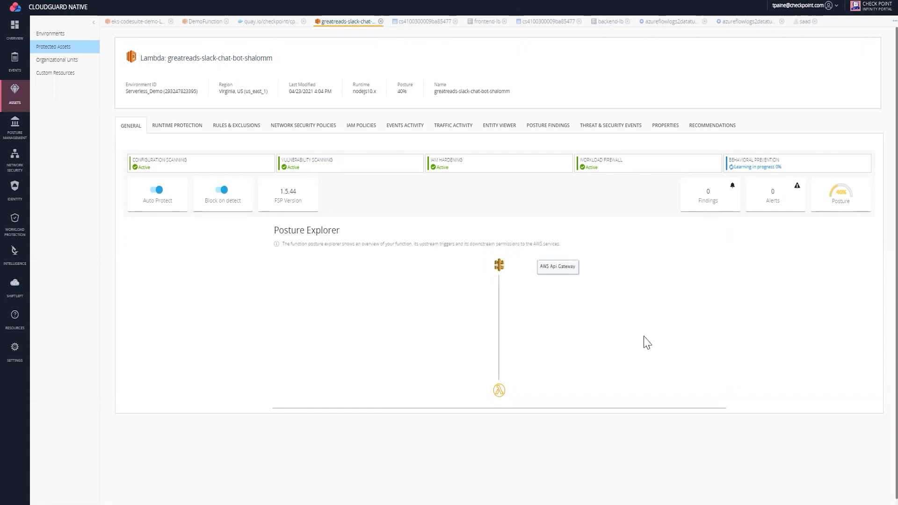
mouse_move(624, 292)
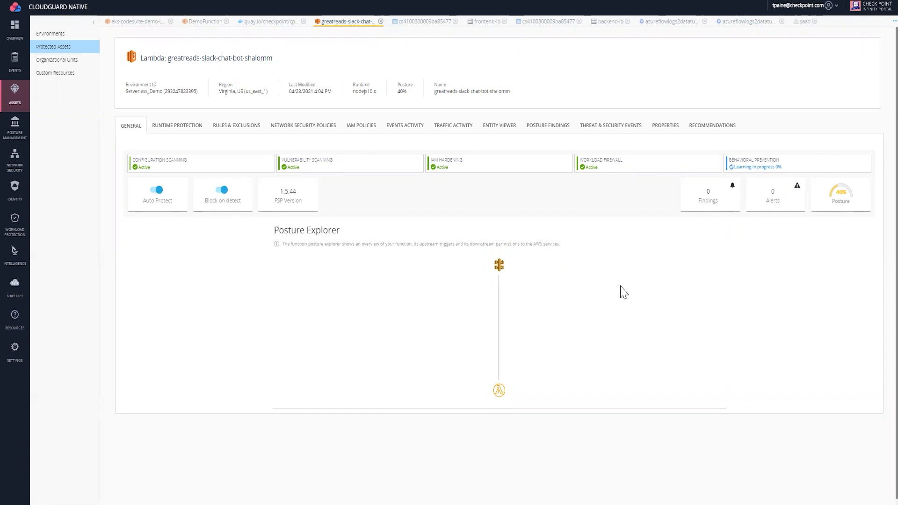
mouse_move(626, 291)
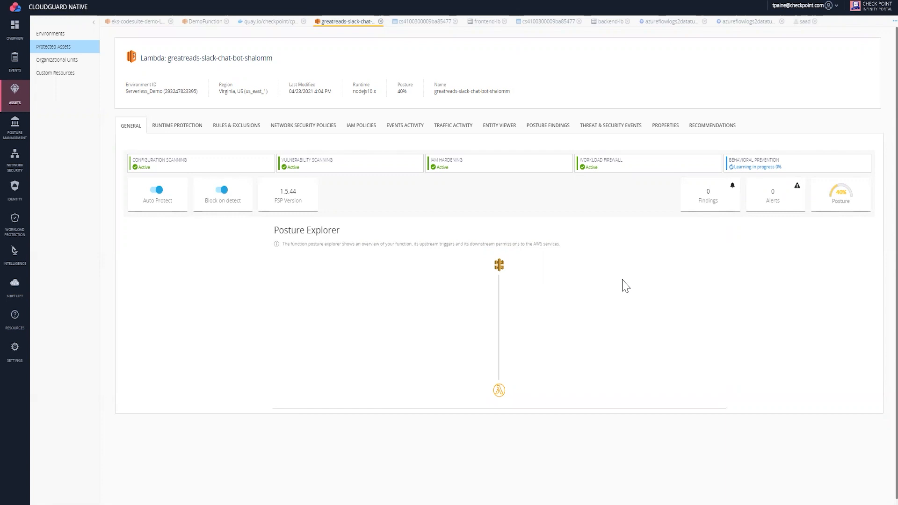
mouse_move(499, 264)
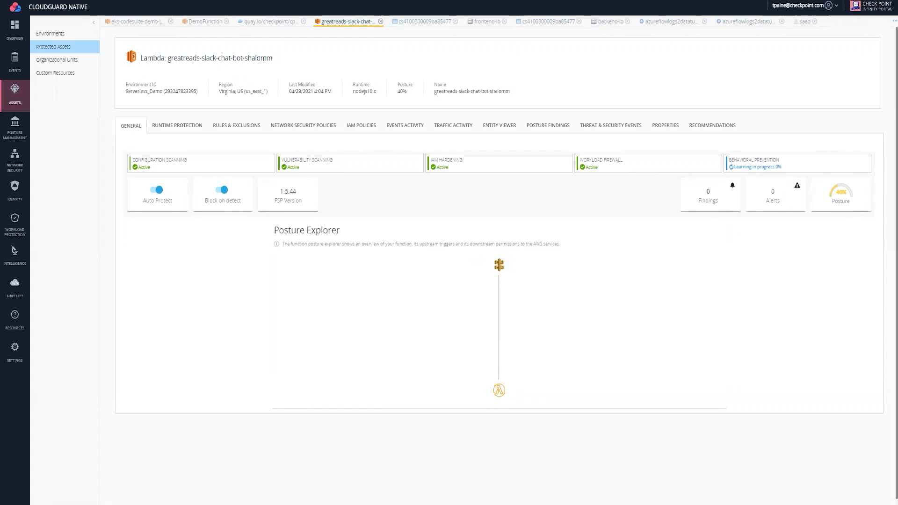
mouse_move(157, 194)
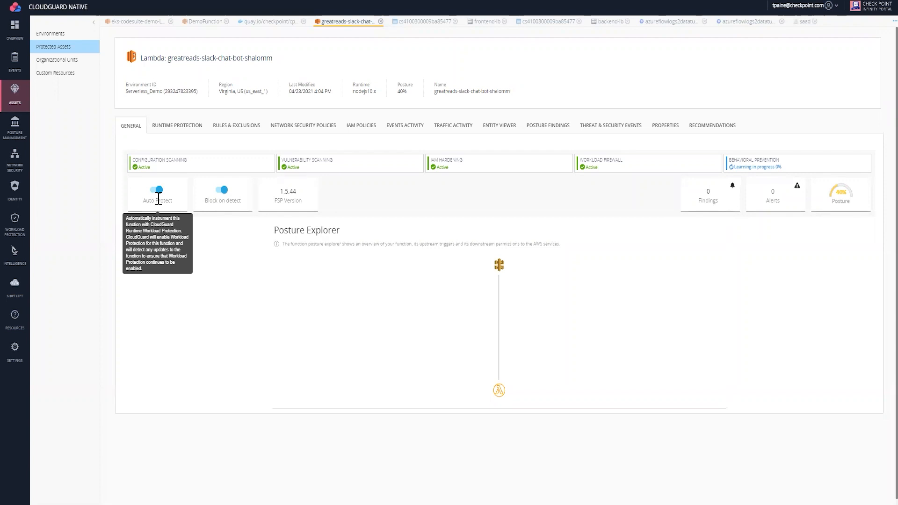
mouse_move(156, 190)
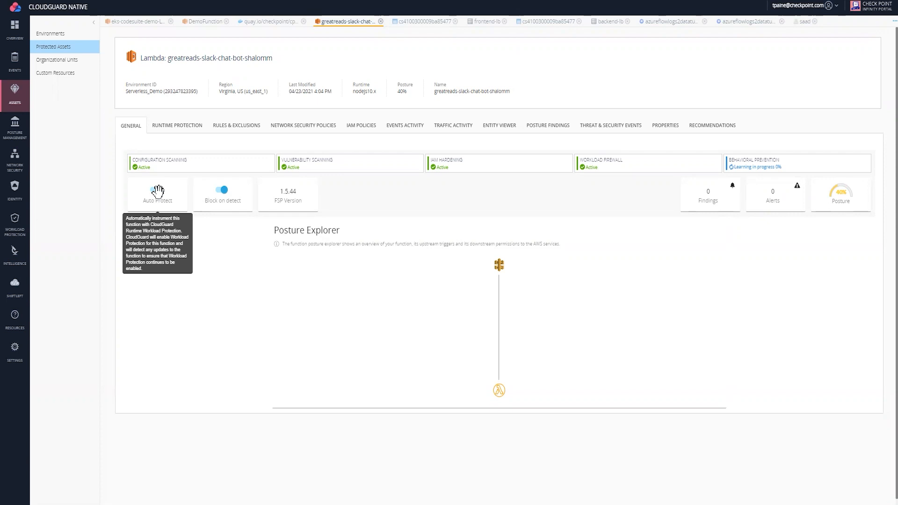
mouse_move(157, 160)
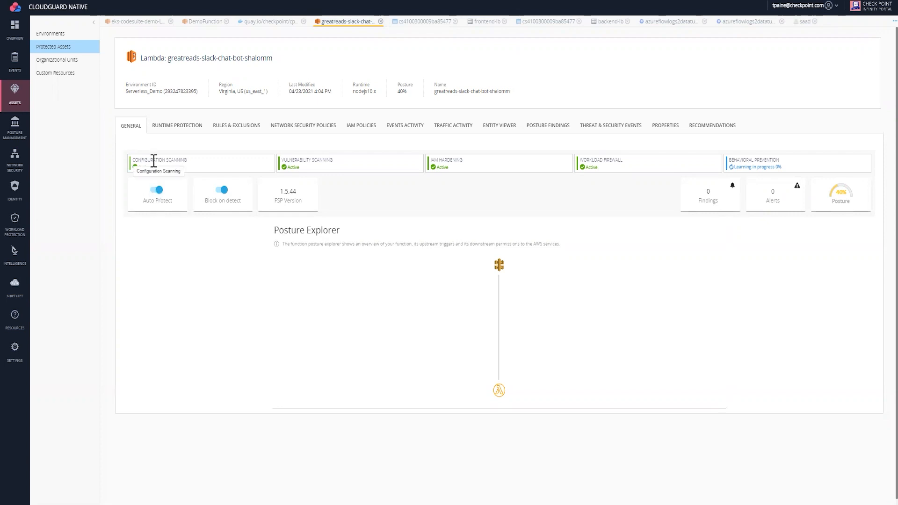
mouse_move(493, 172)
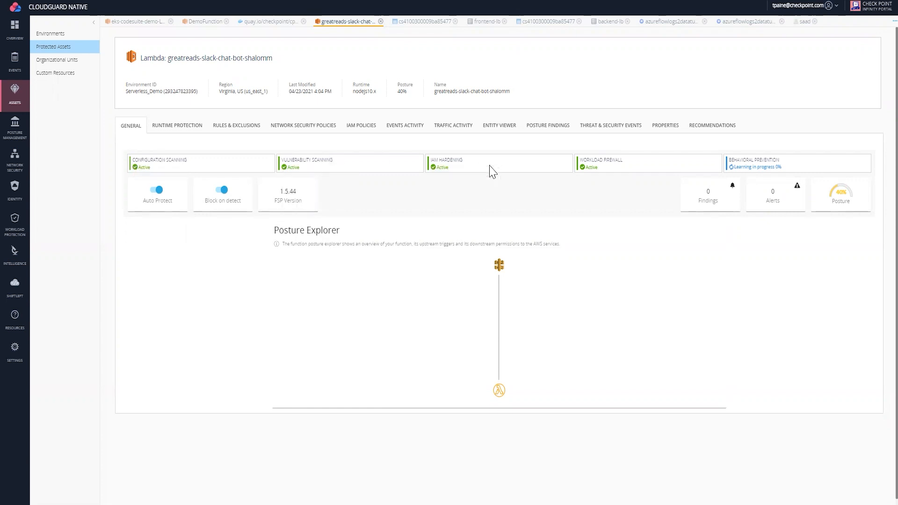
mouse_move(606, 176)
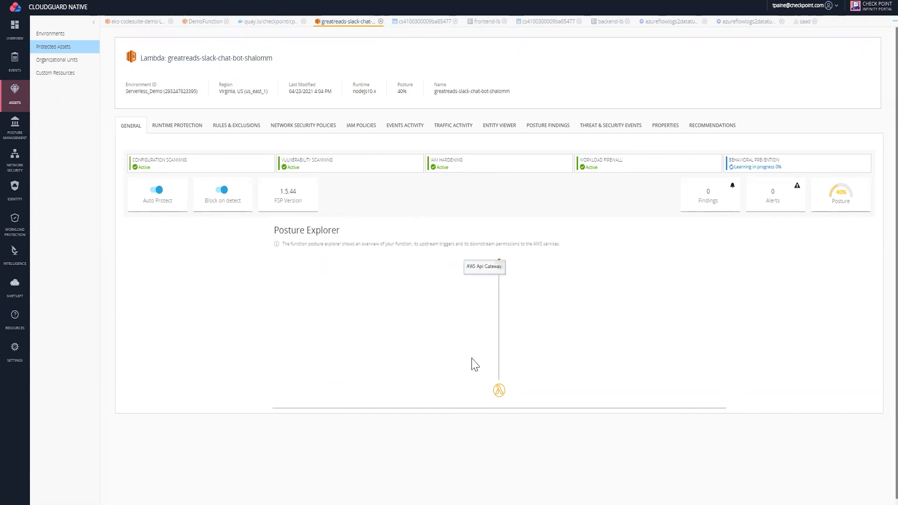
mouse_move(159, 191)
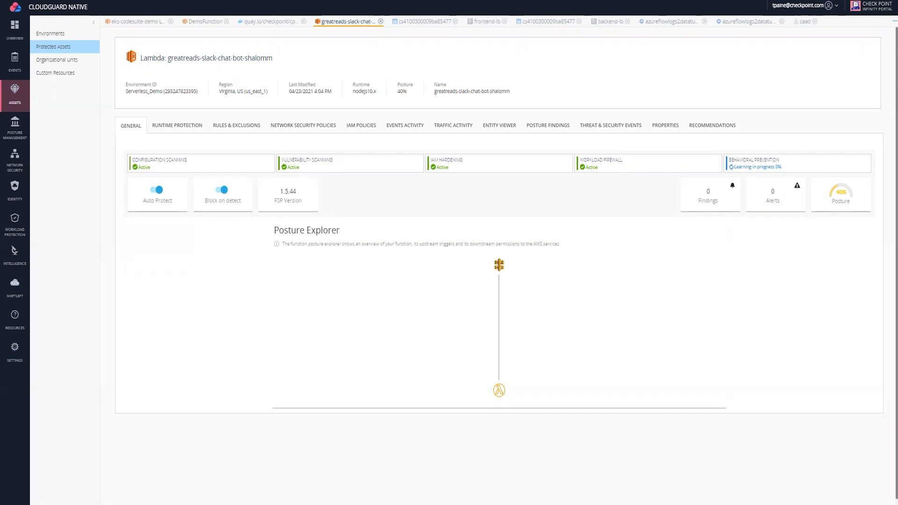
mouse_move(223, 190)
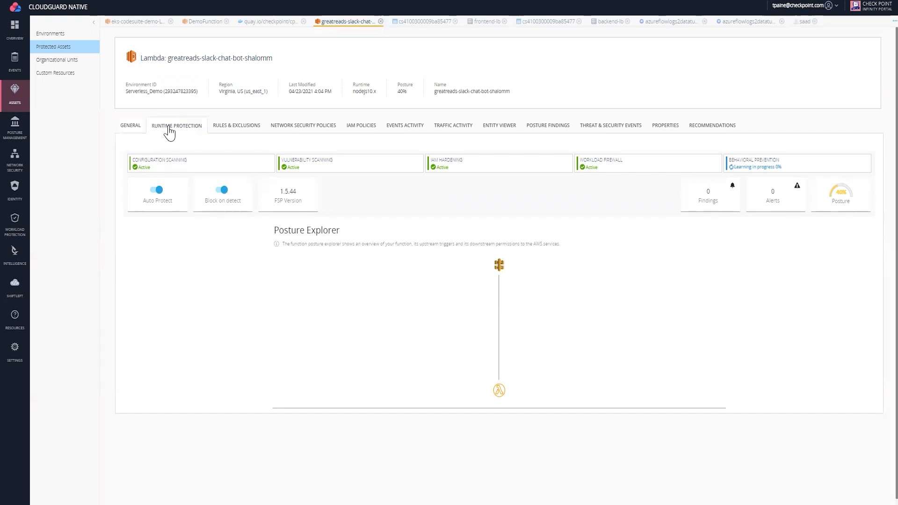
Step: Review the Runtime Protection profile's behavioral profiling note, then move to the function's IAM Policies
left_click(303, 124)
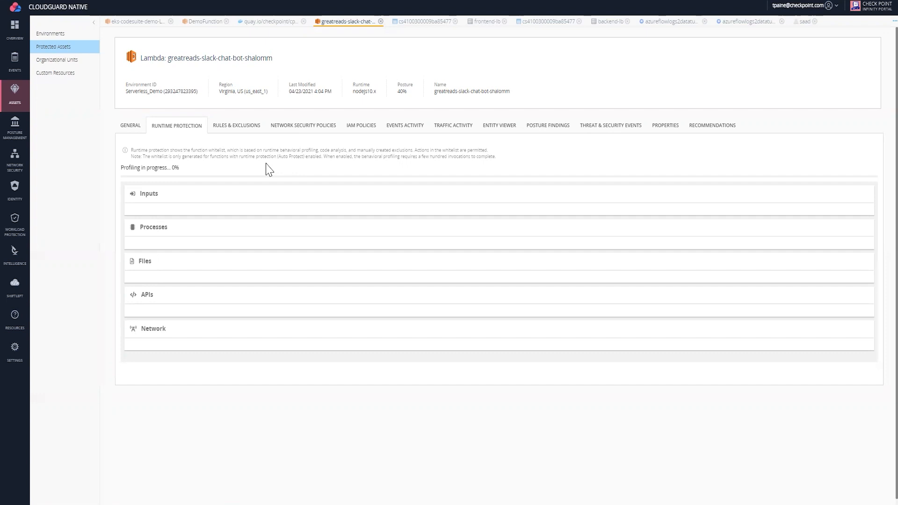
mouse_move(262, 173)
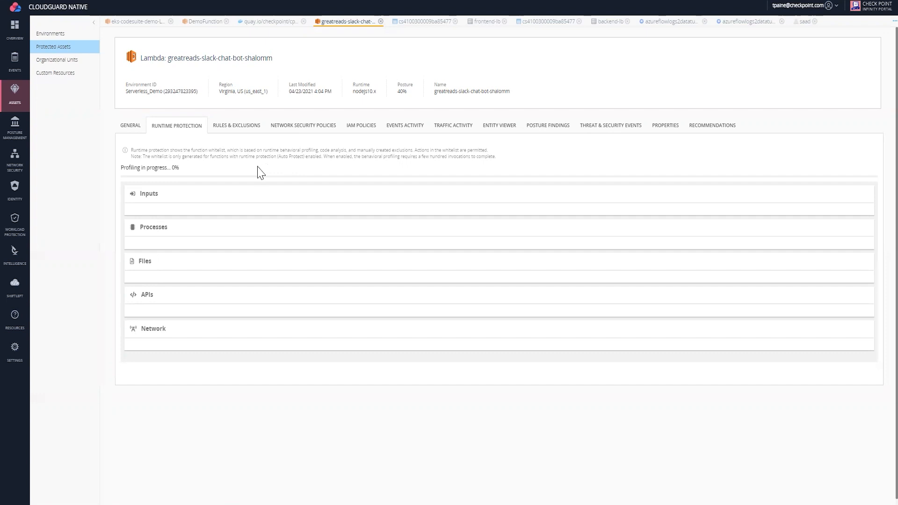
left_click_drag(258, 172, 195, 168)
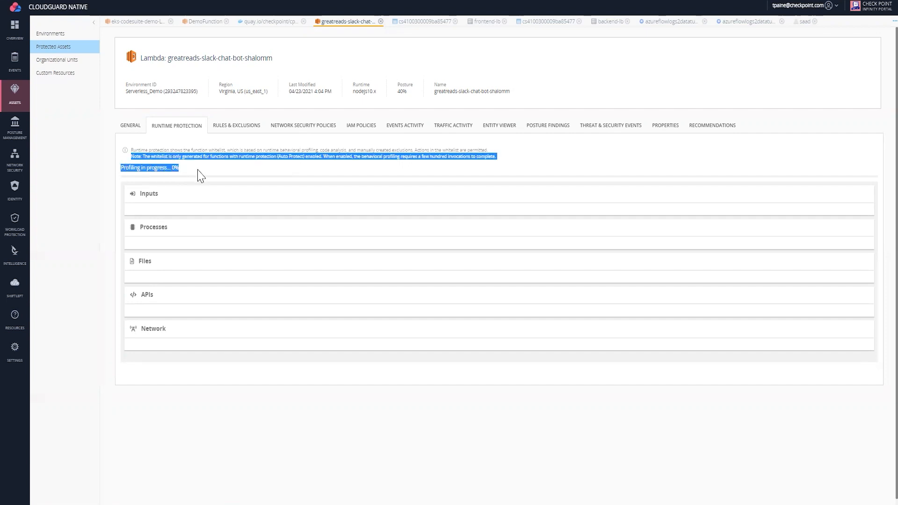
mouse_move(159, 269)
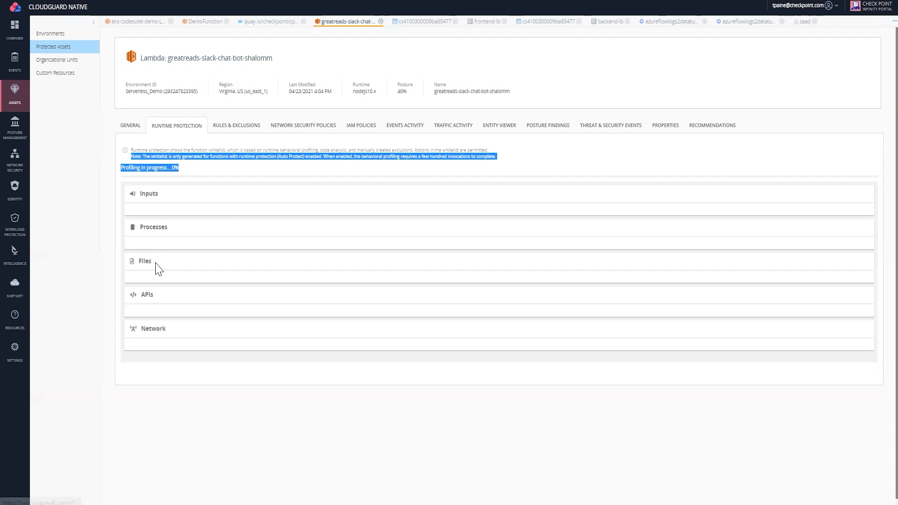
mouse_move(164, 297)
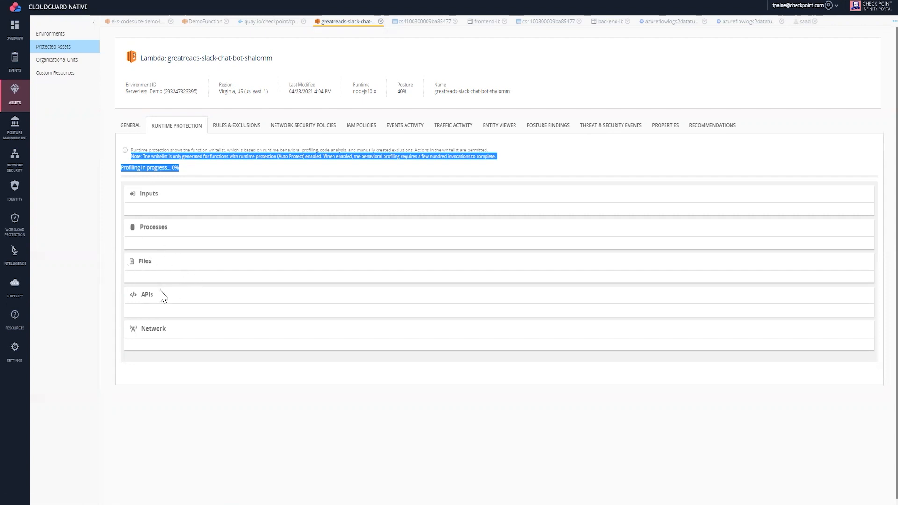
mouse_move(153, 285)
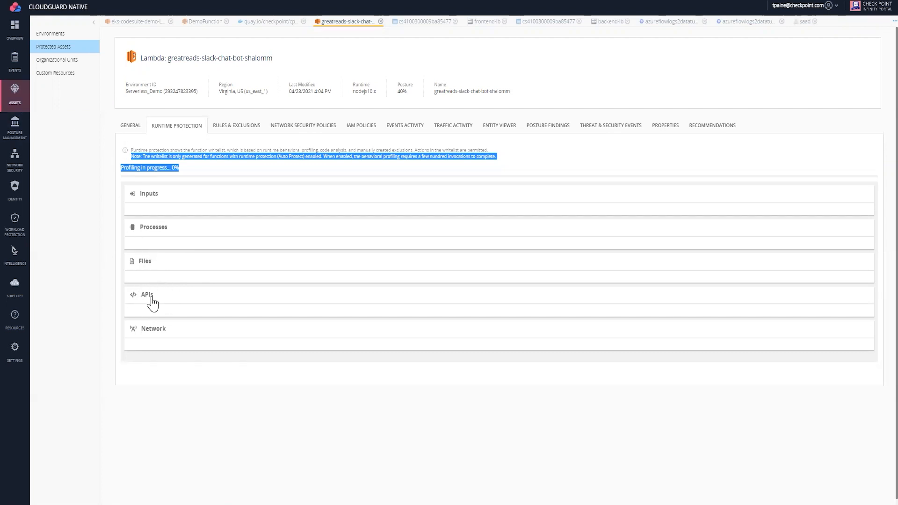
mouse_move(151, 271)
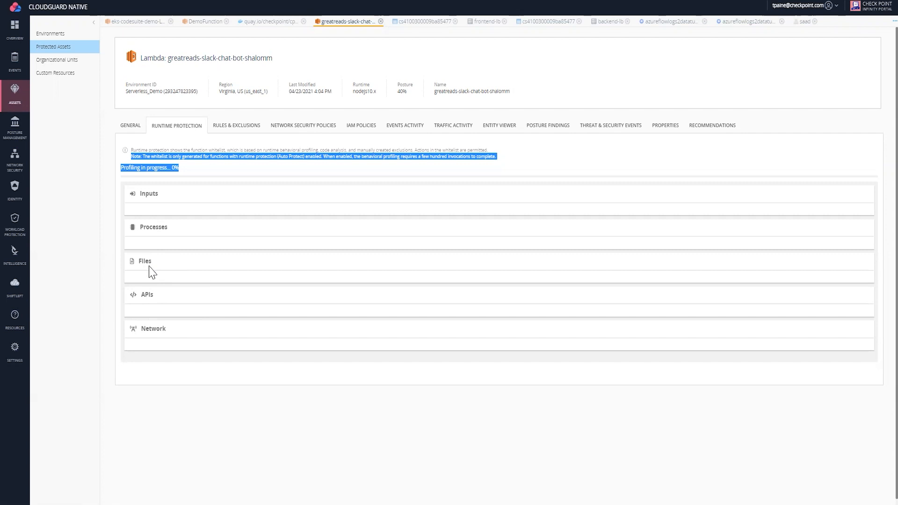
mouse_move(184, 336)
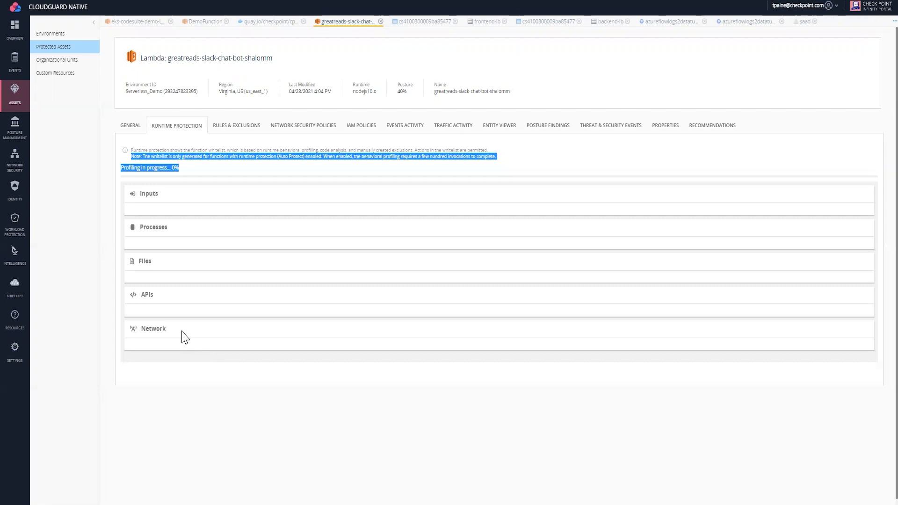
mouse_move(256, 235)
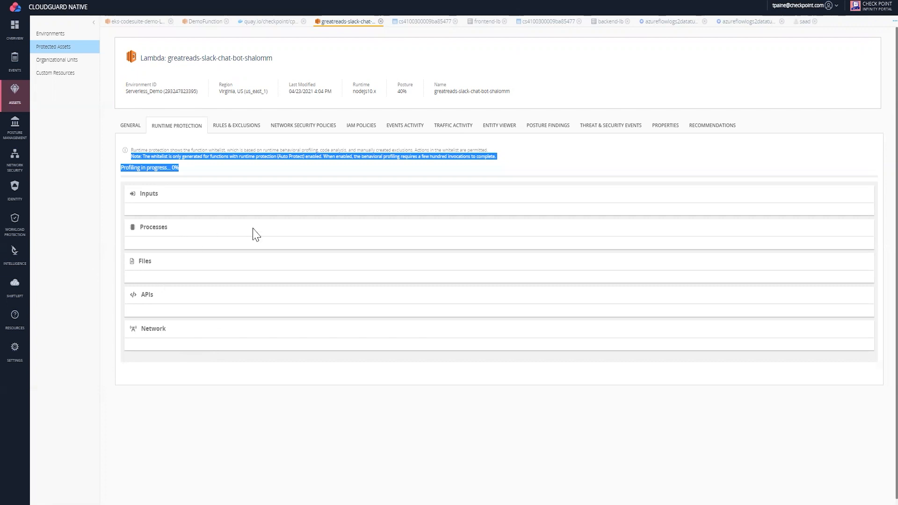
mouse_move(172, 254)
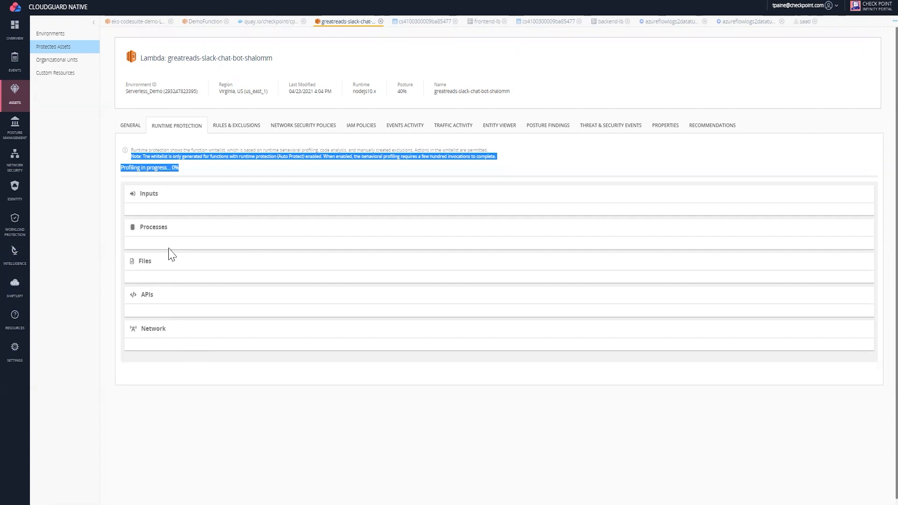
mouse_move(232, 305)
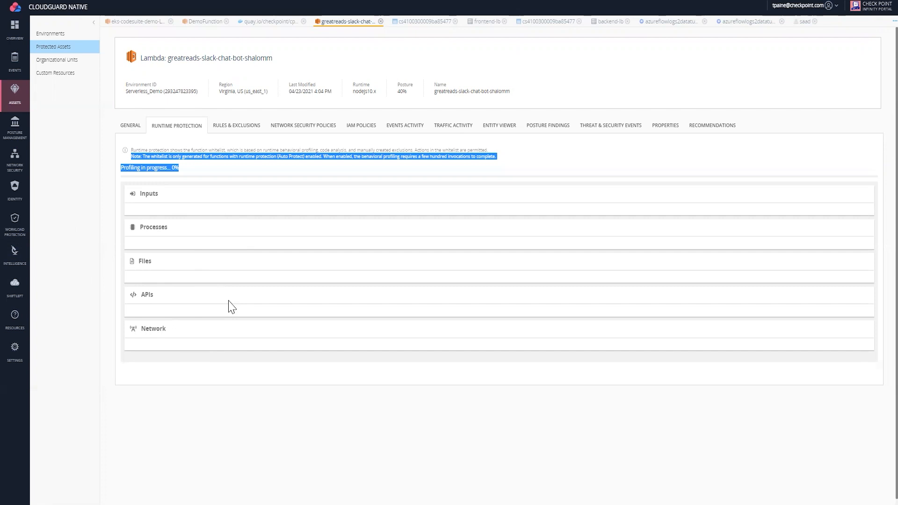
mouse_move(162, 308)
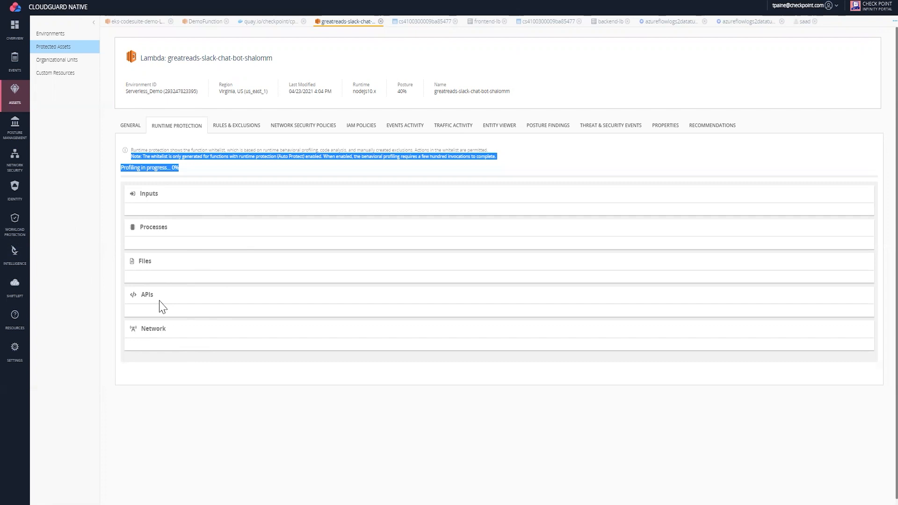
mouse_move(154, 191)
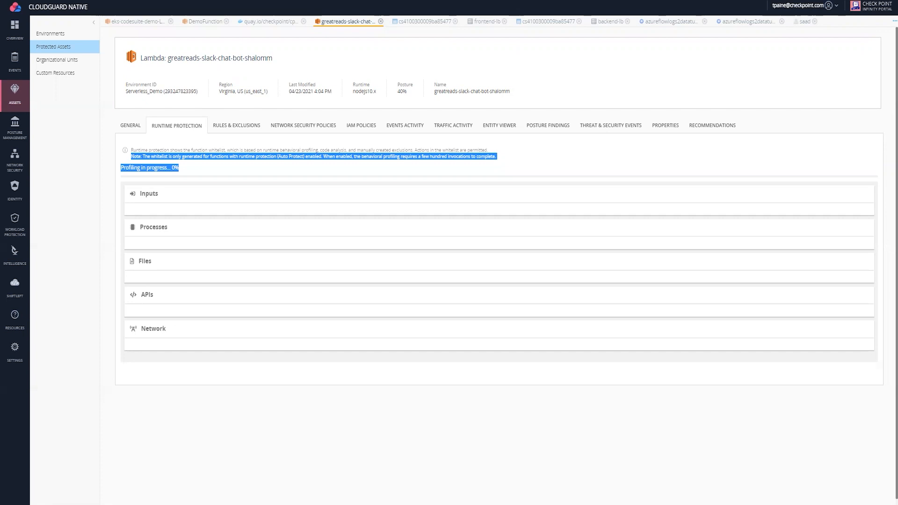
mouse_move(156, 320)
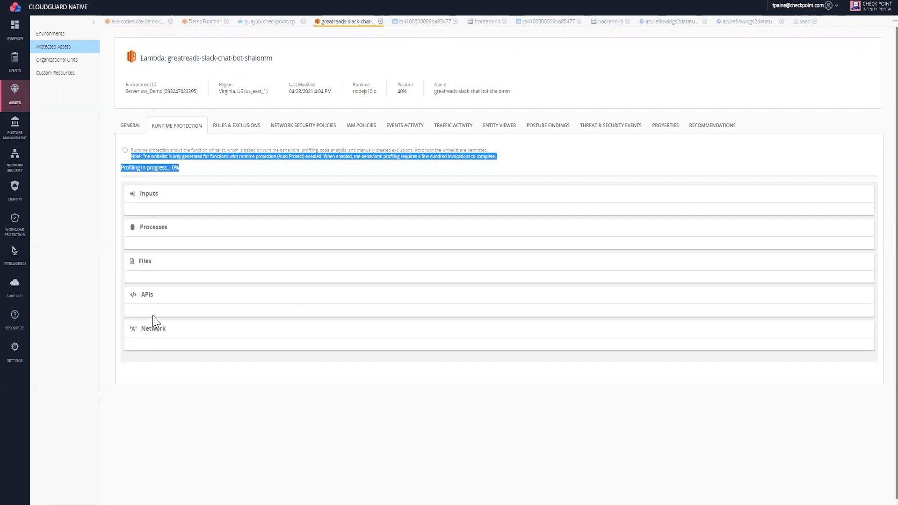
mouse_move(247, 131)
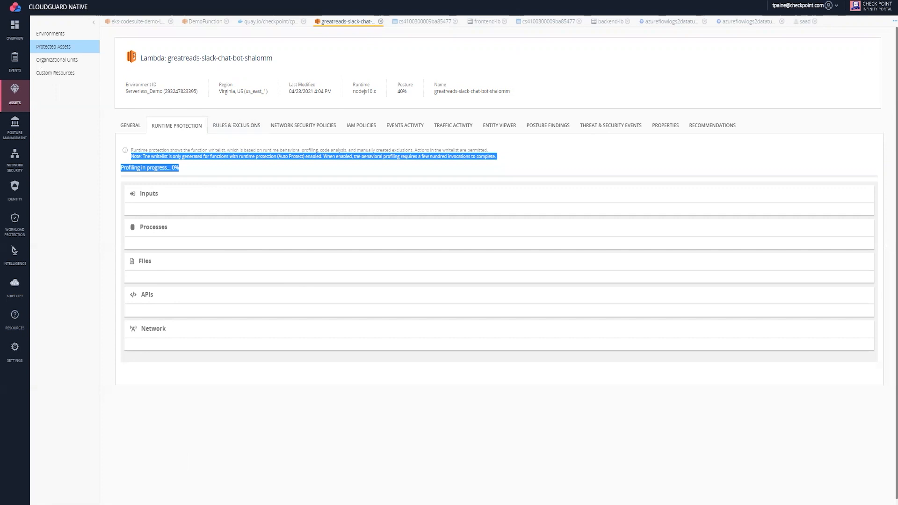
mouse_move(361, 128)
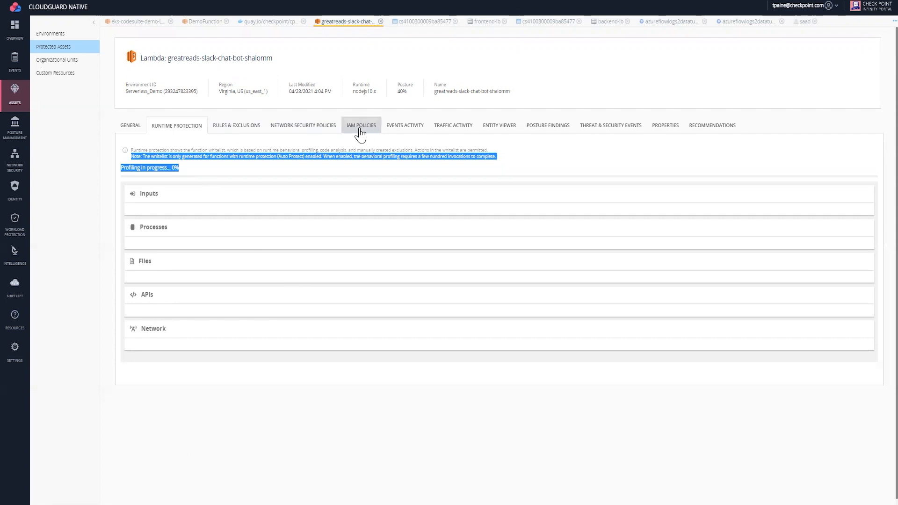
left_click(361, 125)
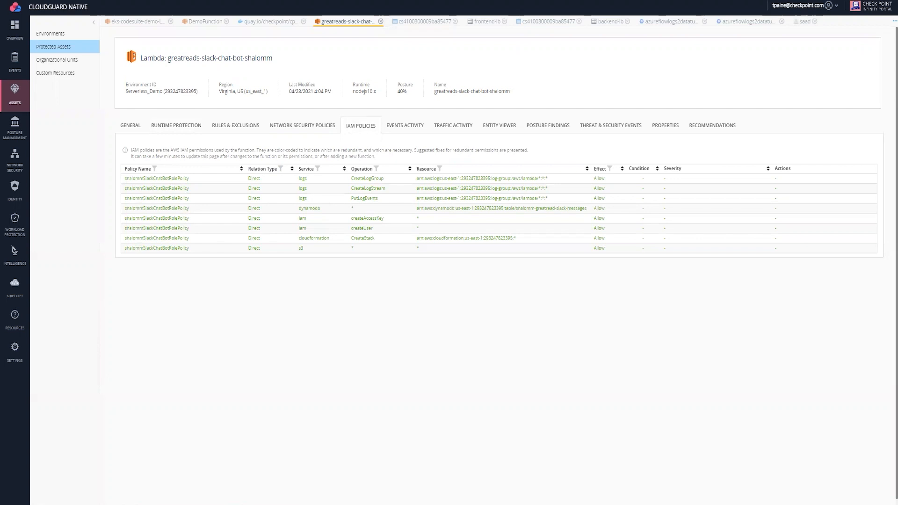
mouse_move(305, 186)
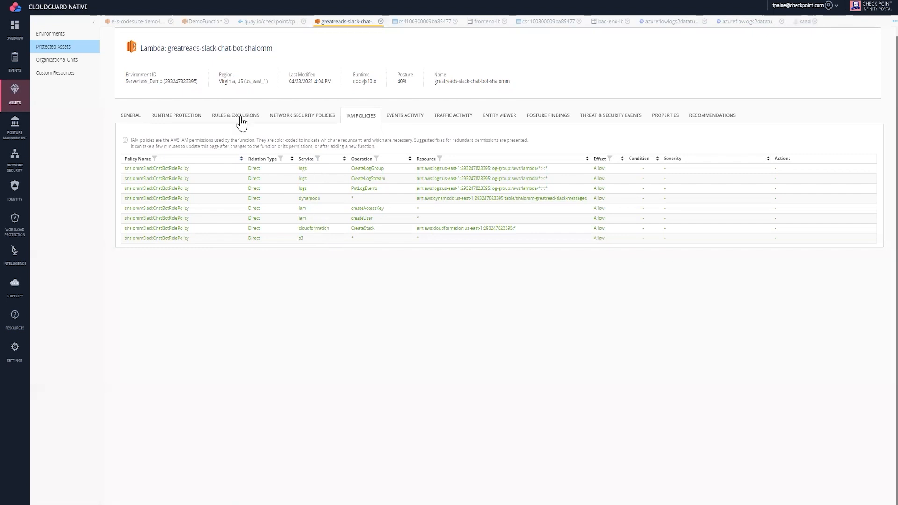
mouse_move(219, 169)
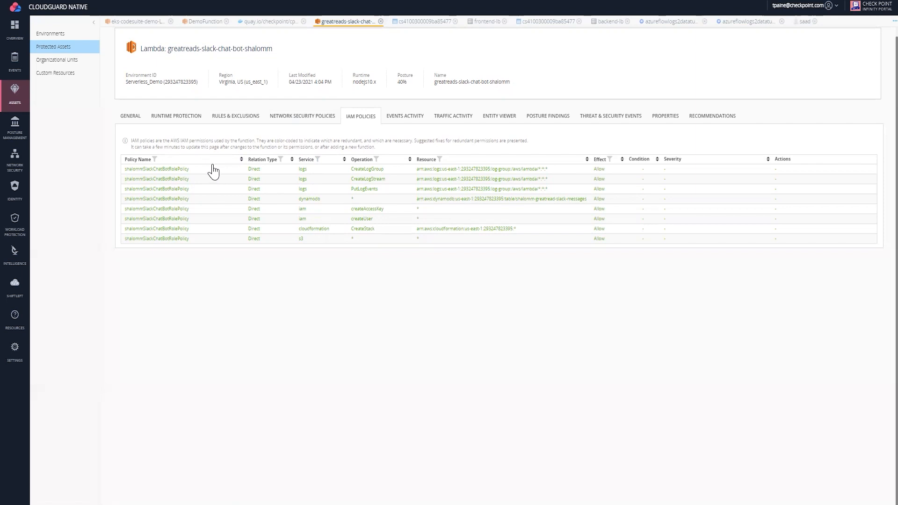
Step: Show the Lambda's posture findings: CredentialsUsage and CVE-2017-5941 in node-serialize 0.0.4
left_click(546, 116)
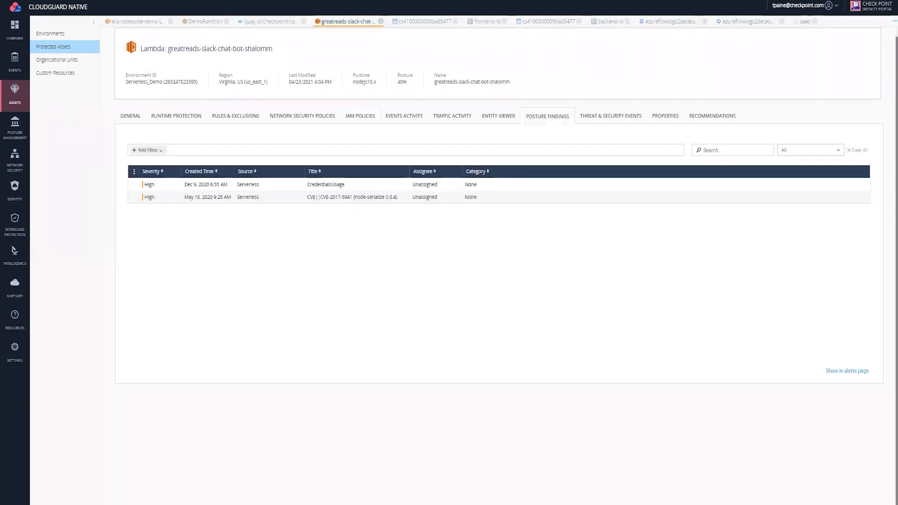
mouse_move(91, 75)
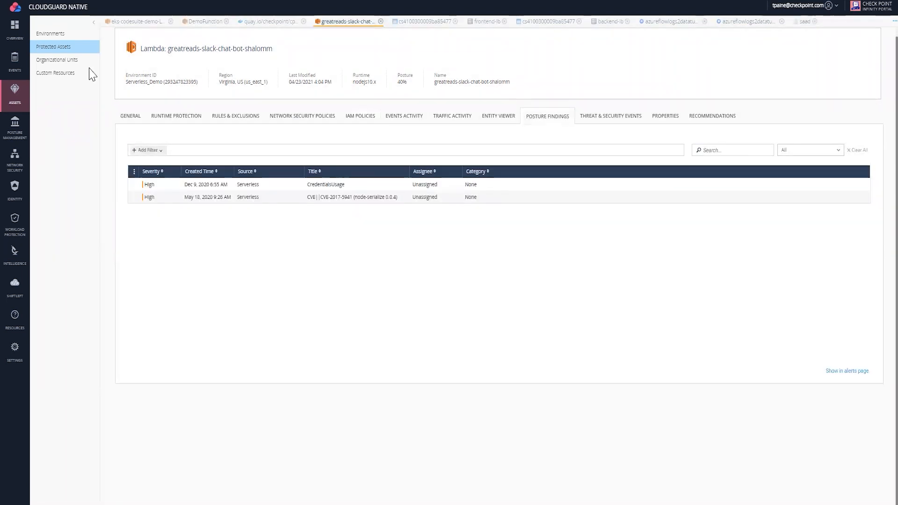
mouse_move(274, 235)
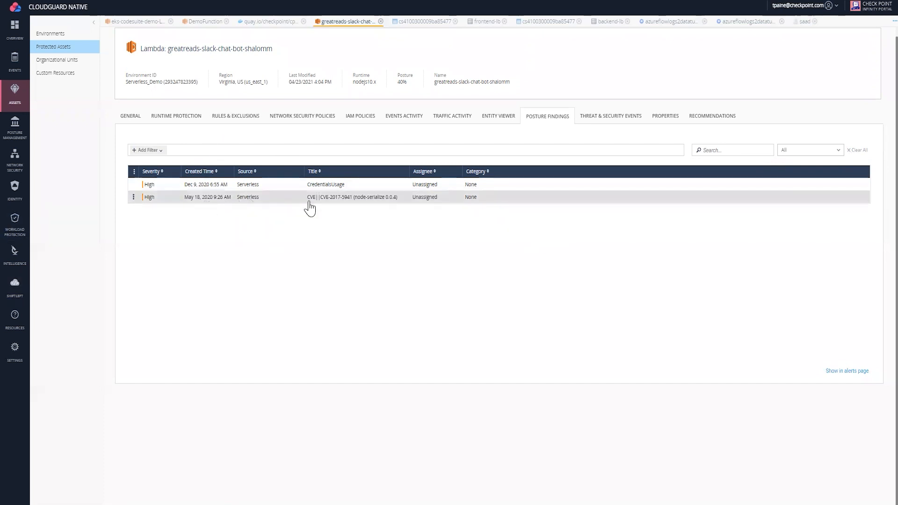
mouse_move(344, 206)
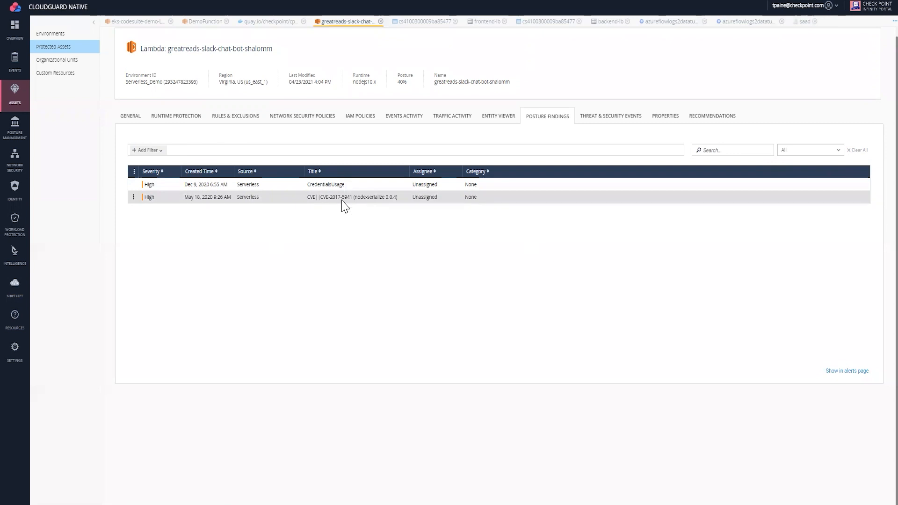
Step: Expand the CVE-2017-5941 node-serialize finding and open its nvd.nist.gov reference in a new tab
left_click(353, 197)
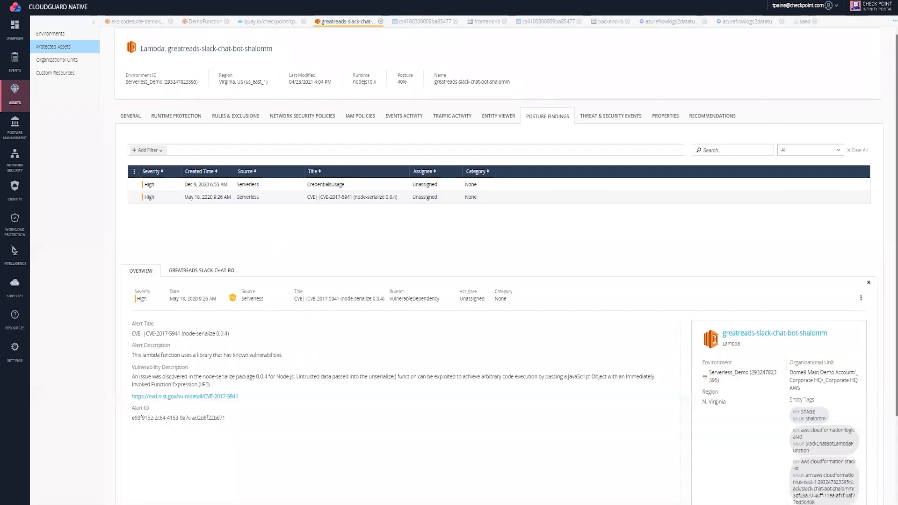
mouse_move(235, 415)
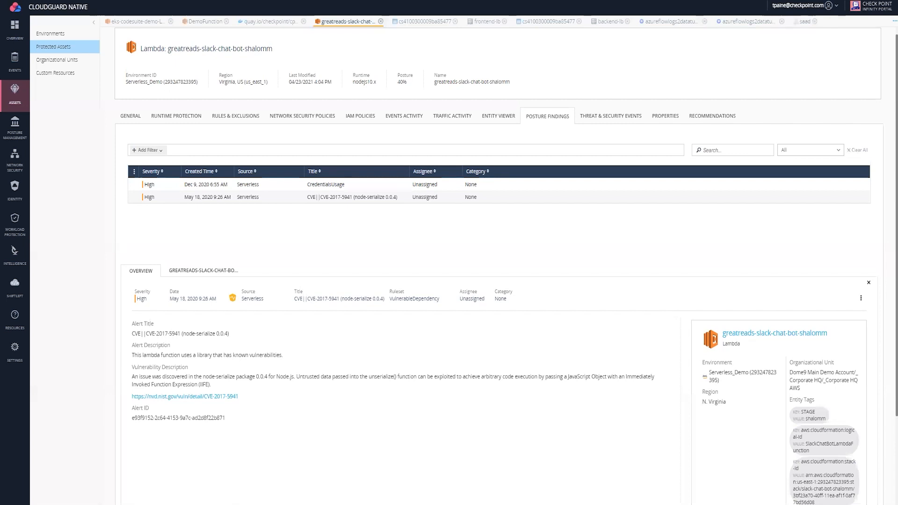
scroll("down", 3)
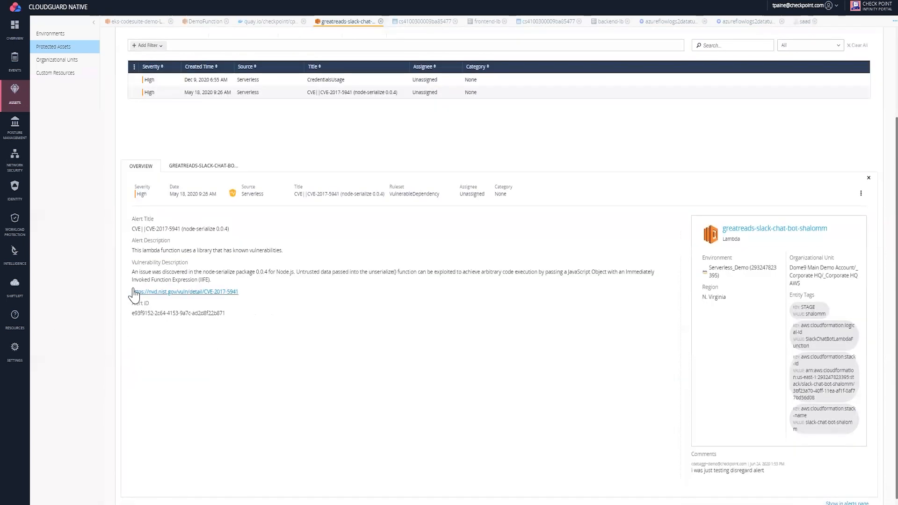
mouse_move(296, 282)
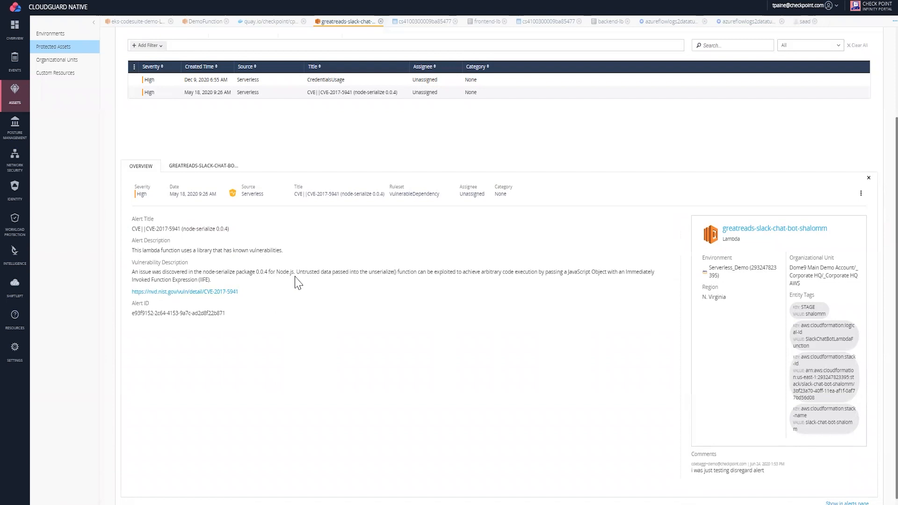
mouse_move(253, 278)
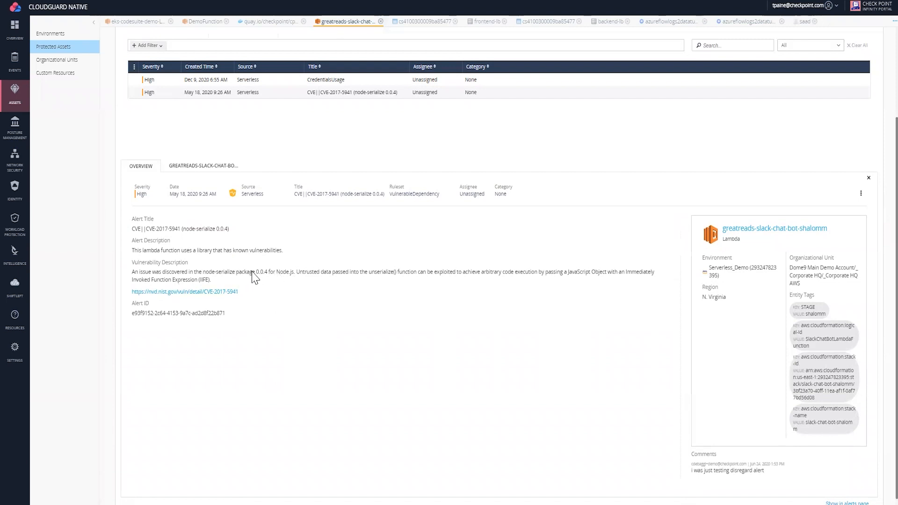
mouse_move(308, 266)
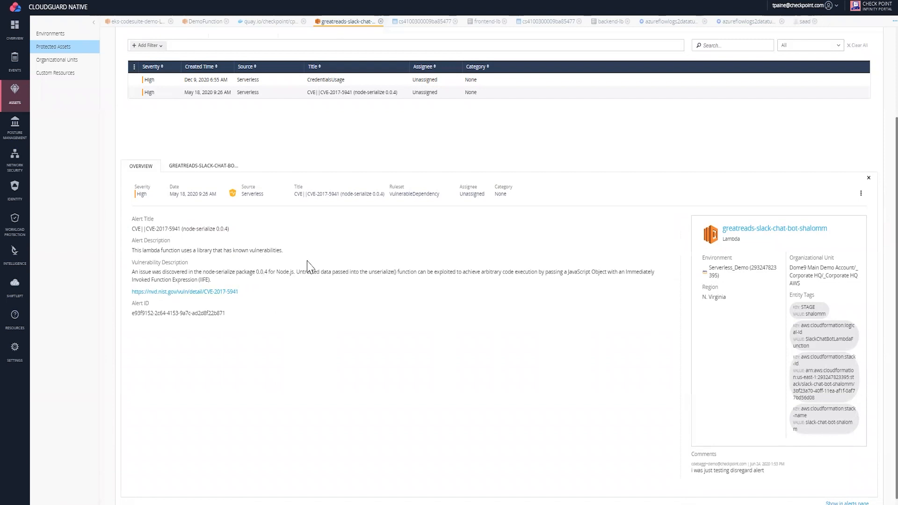
mouse_move(598, 279)
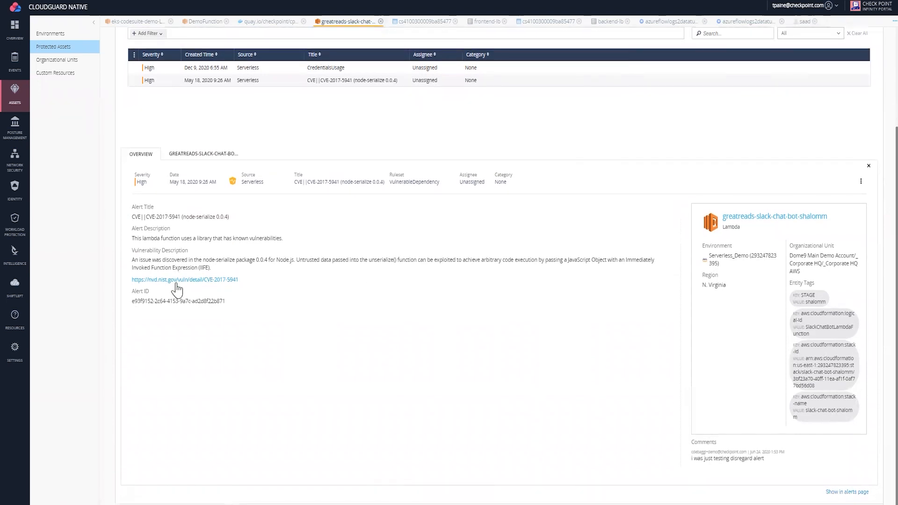
right_click(186, 280)
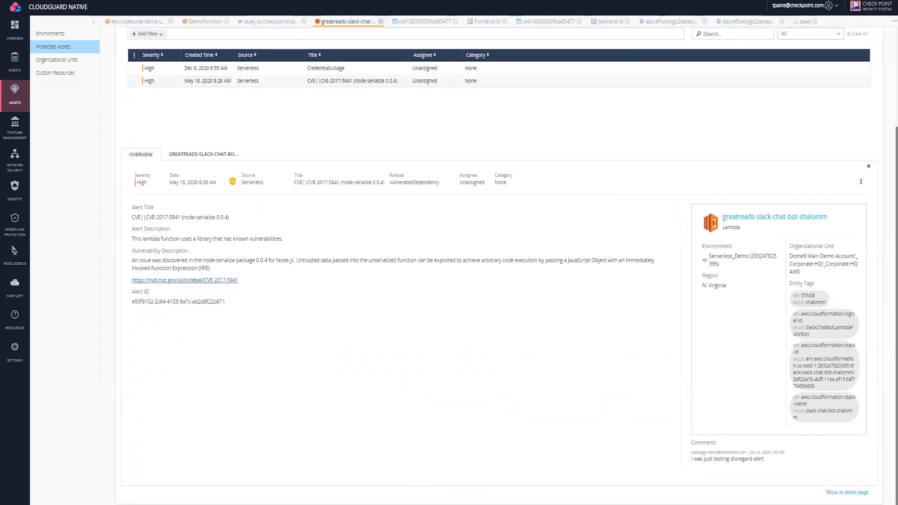
left_click(185, 279)
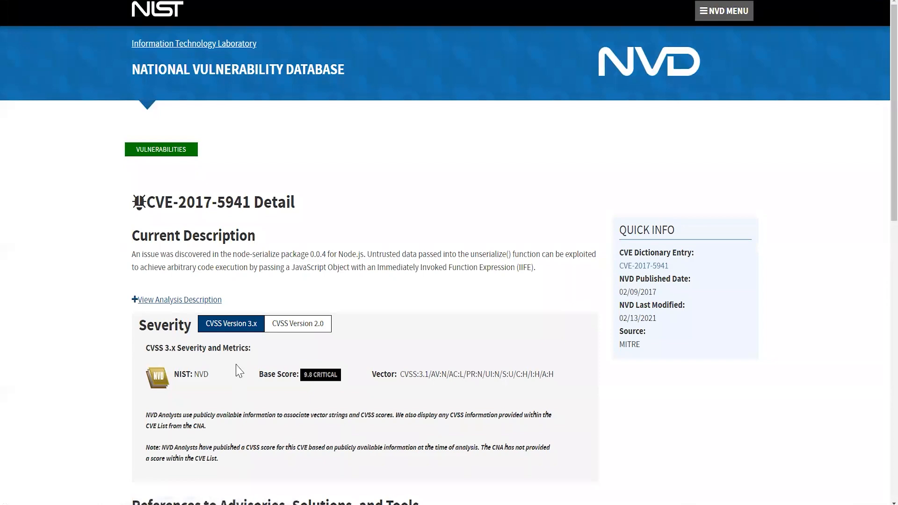
Step: Read the NVD CVE-2017-5941 page, then return and expand the CredentialsUsage finding
scroll("down", 3)
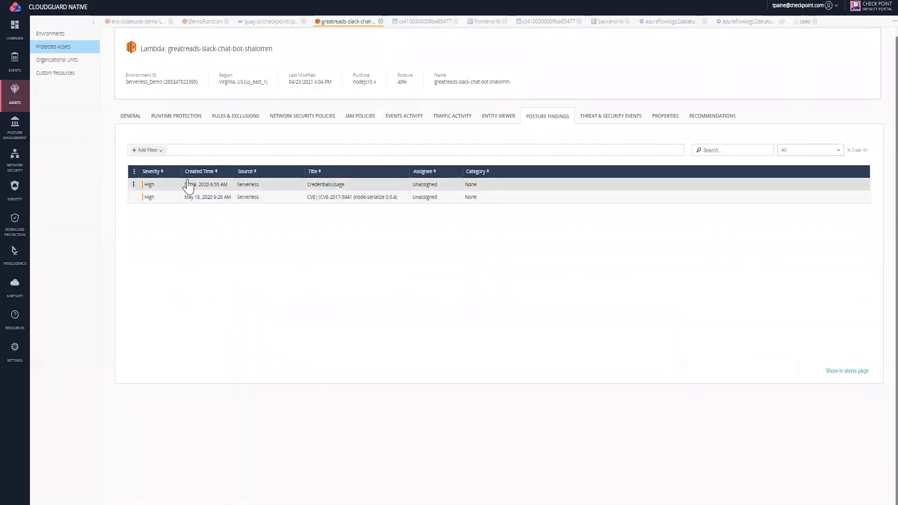
left_click(325, 184)
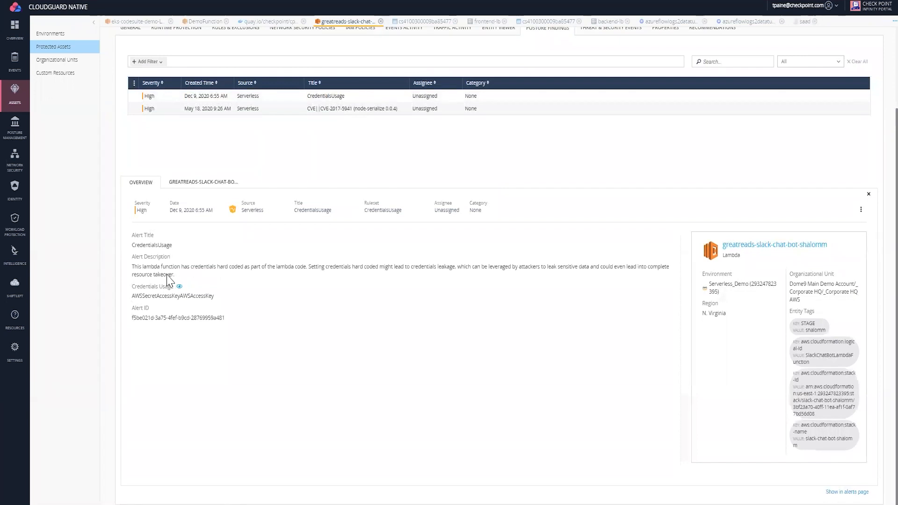
mouse_move(249, 278)
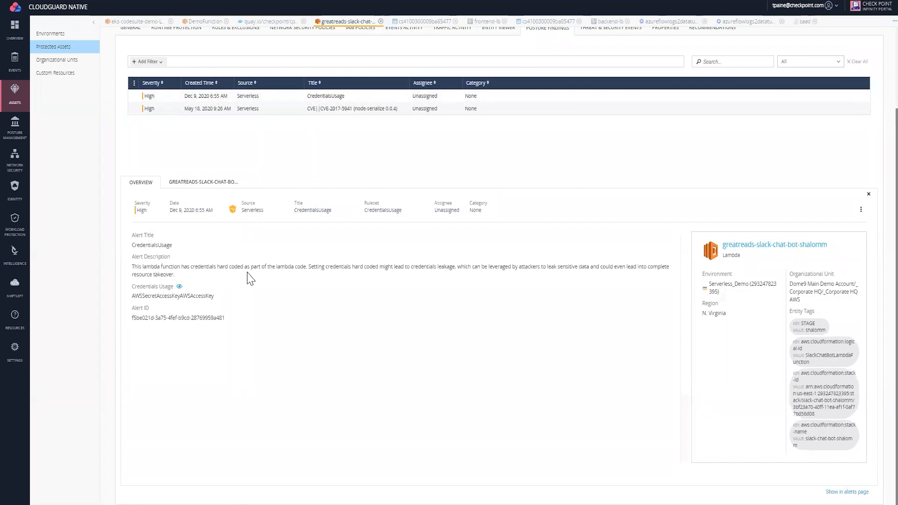
mouse_move(313, 276)
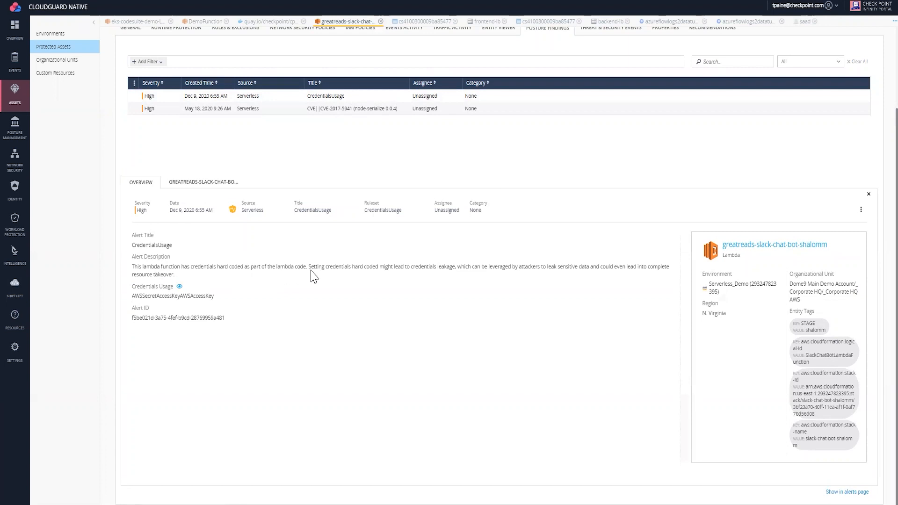
mouse_move(271, 281)
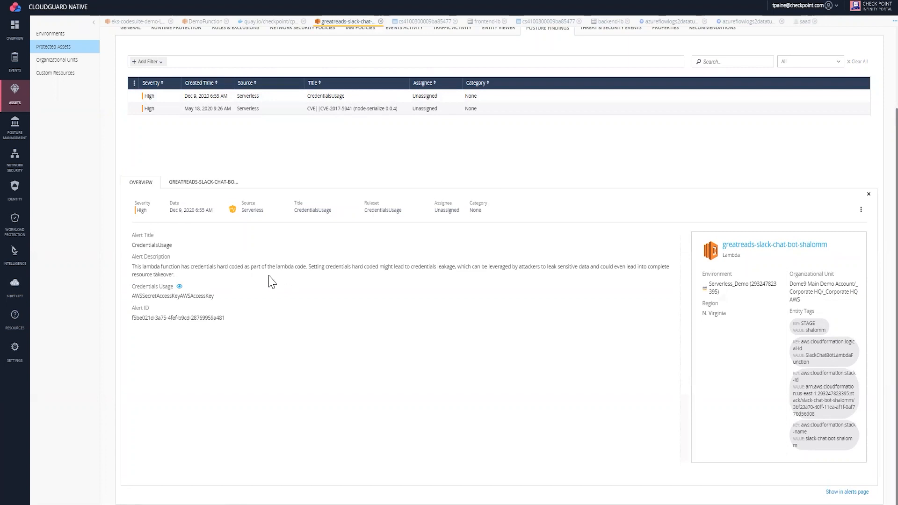
mouse_move(377, 279)
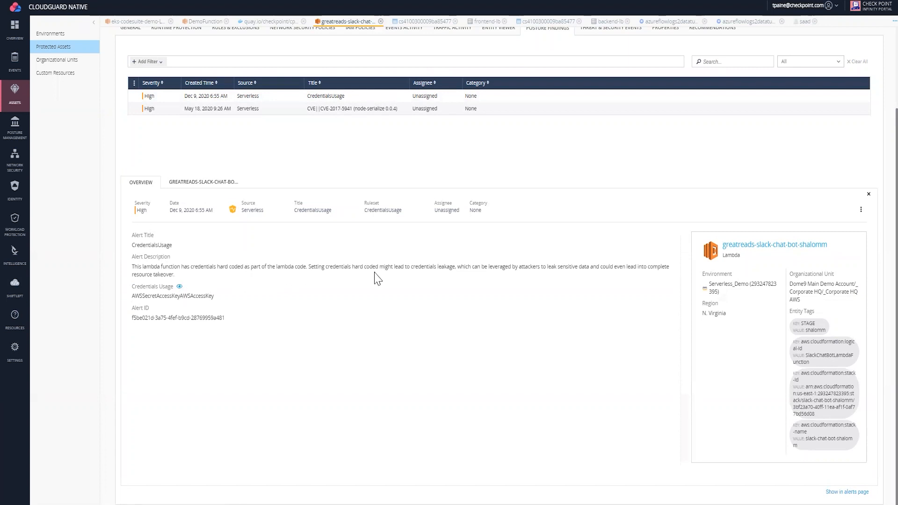
mouse_move(360, 288)
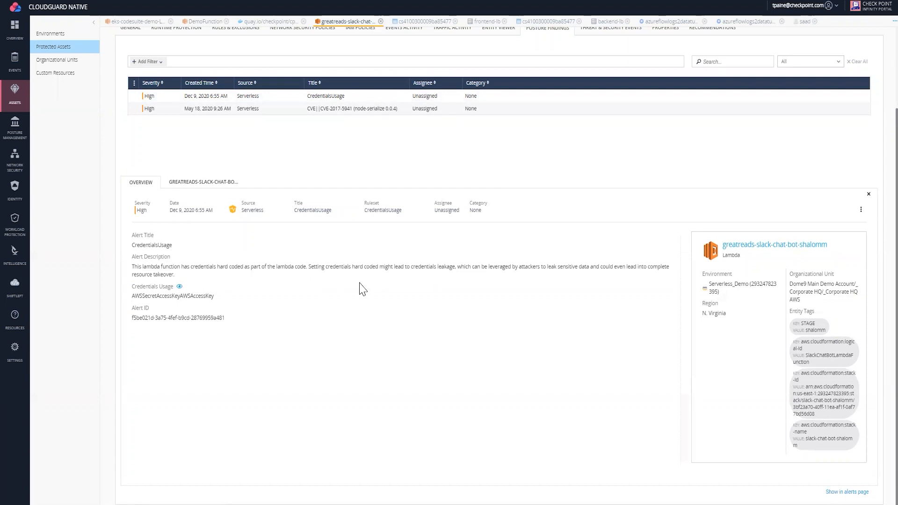
mouse_move(548, 243)
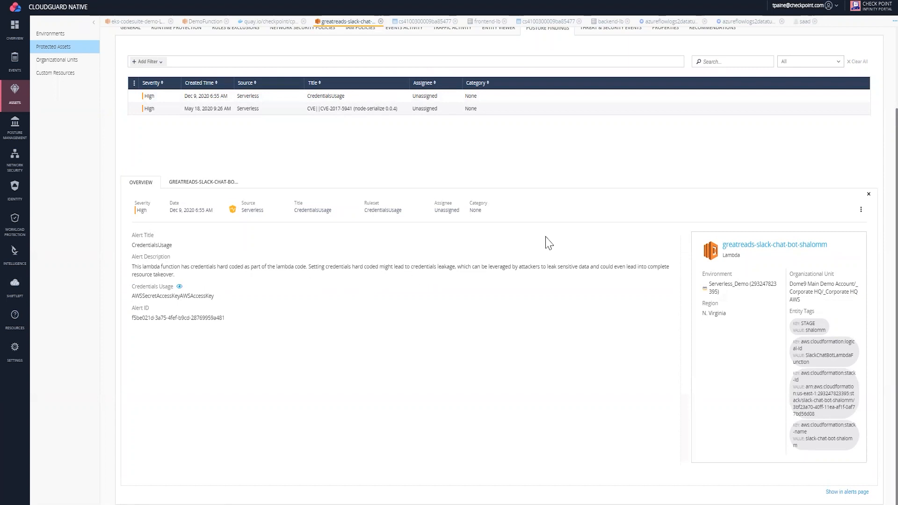
mouse_move(542, 264)
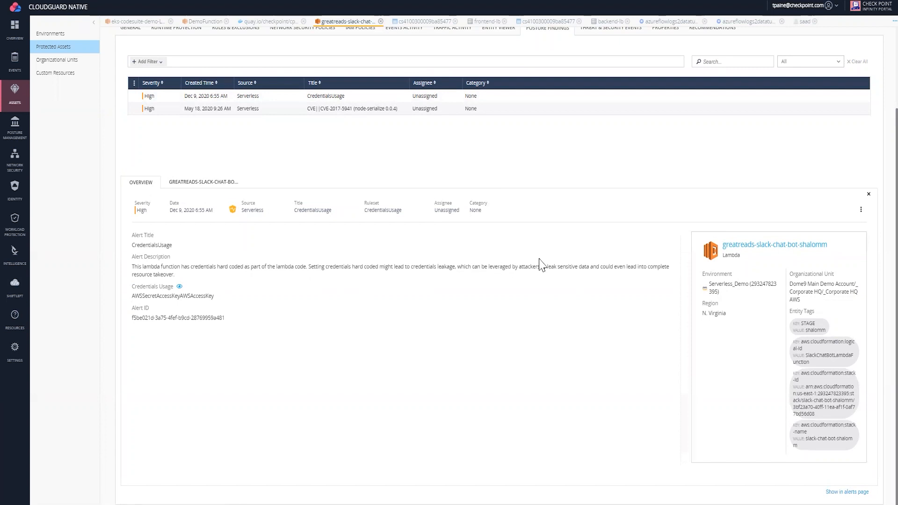
mouse_move(512, 279)
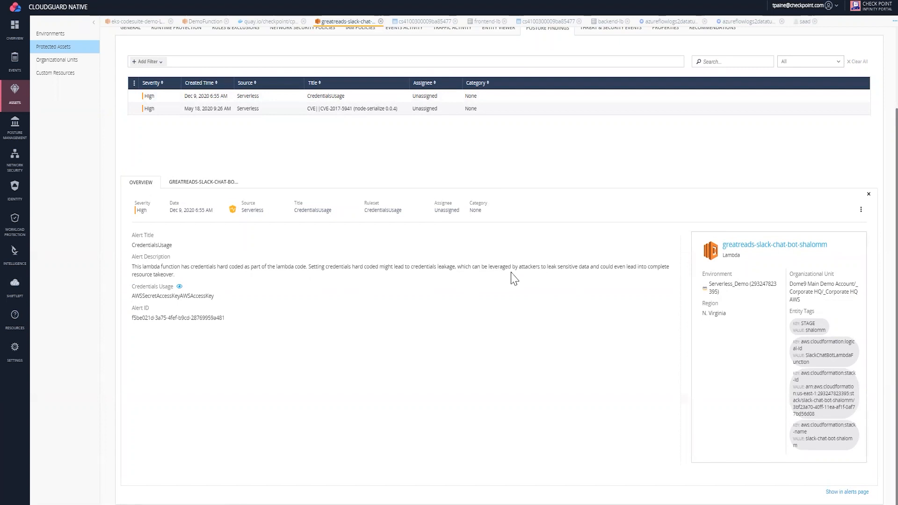
mouse_move(577, 276)
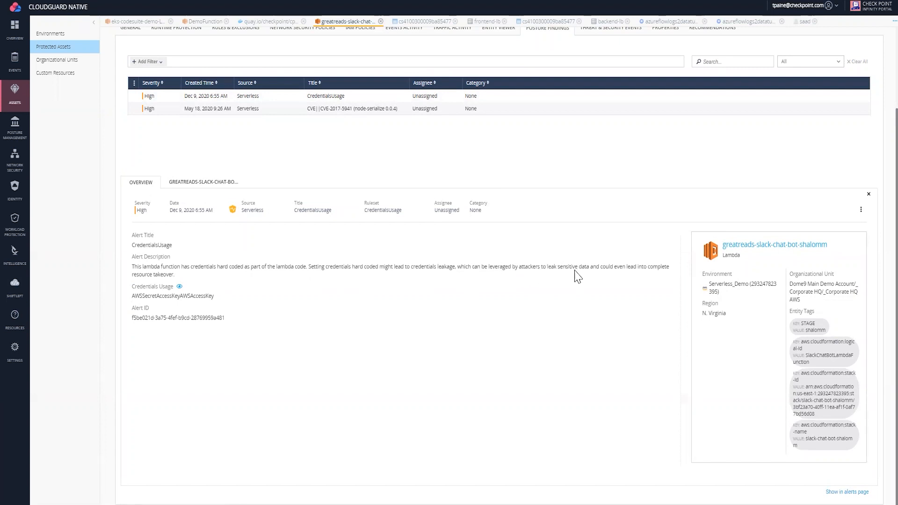
mouse_move(185, 316)
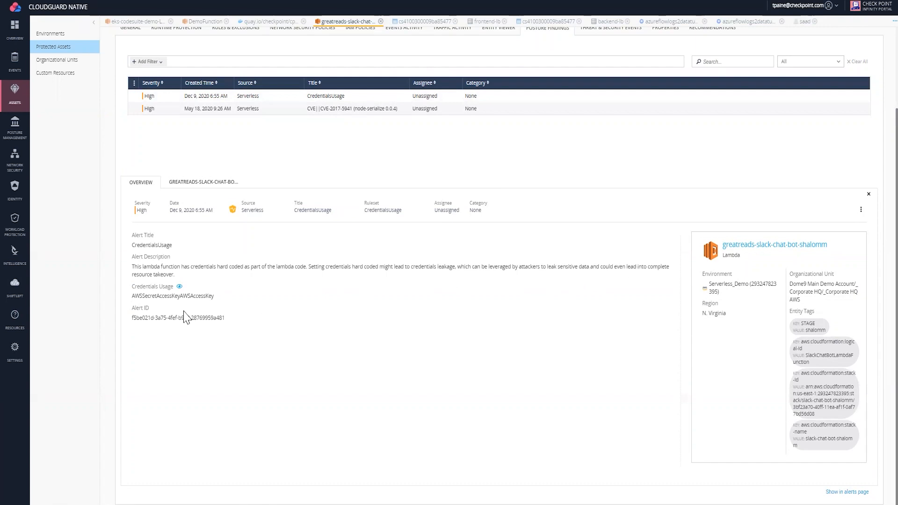
Step: Show the Credentials Usage breakdown of hard-coded keys at lines 9 and 10 of index.js and tmp/SlackAttack/index.js
left_click(178, 288)
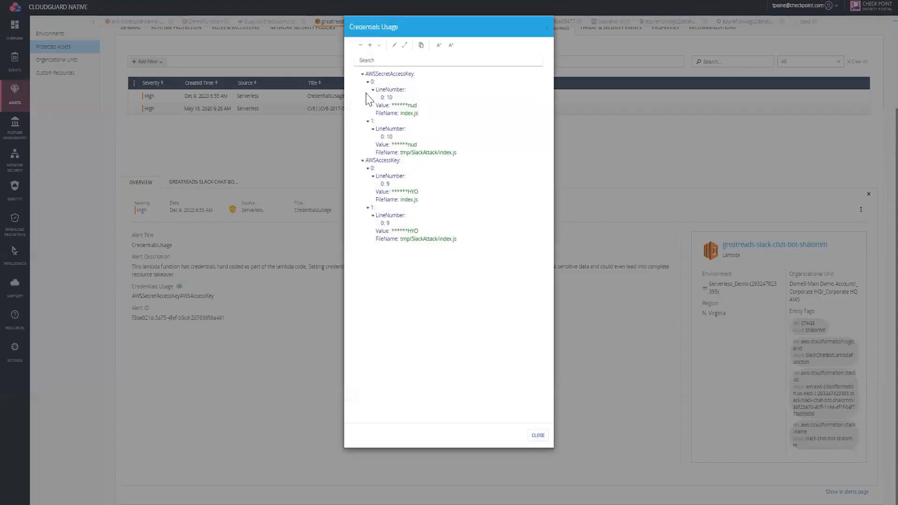
mouse_move(385, 259)
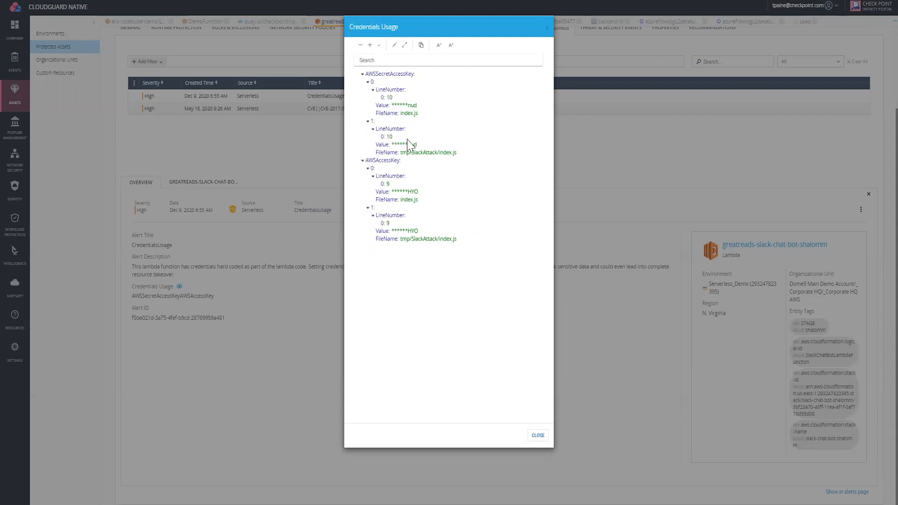
mouse_move(41, 318)
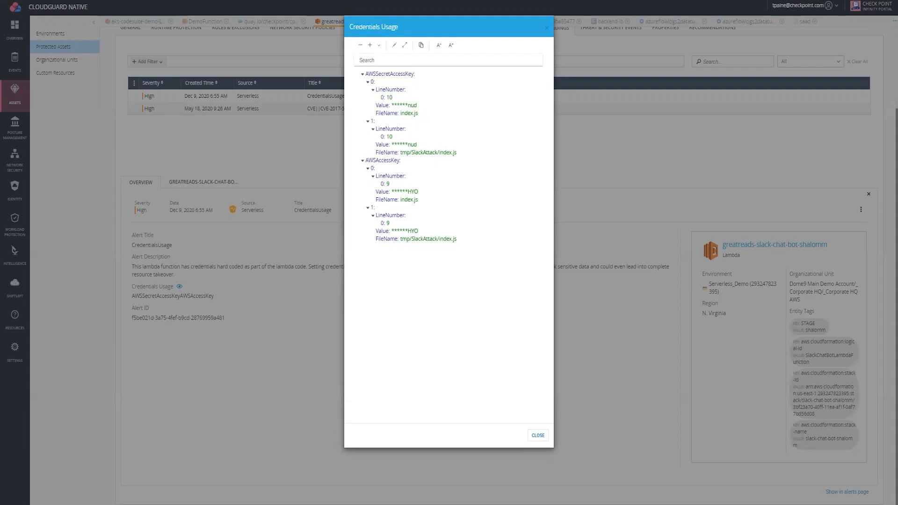
Step: Set the Threat & Security Events time filter to All
left_click(537, 435)
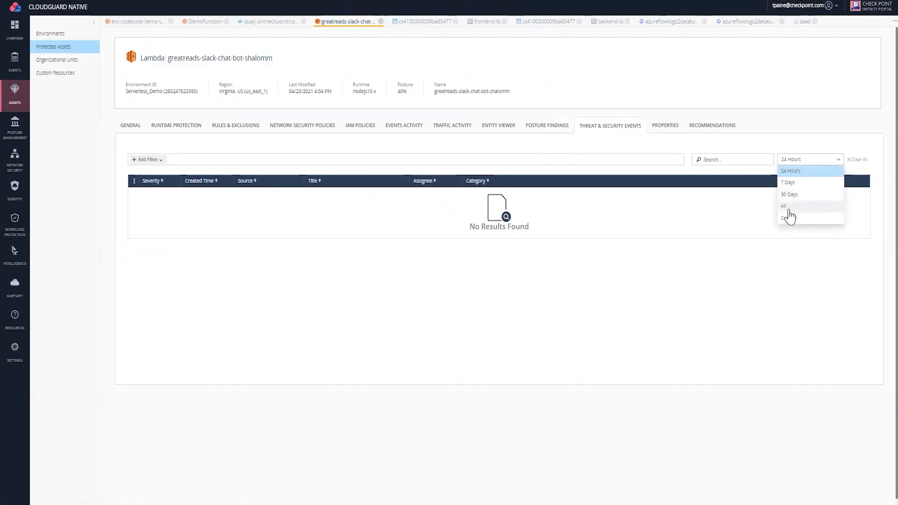
left_click(784, 206)
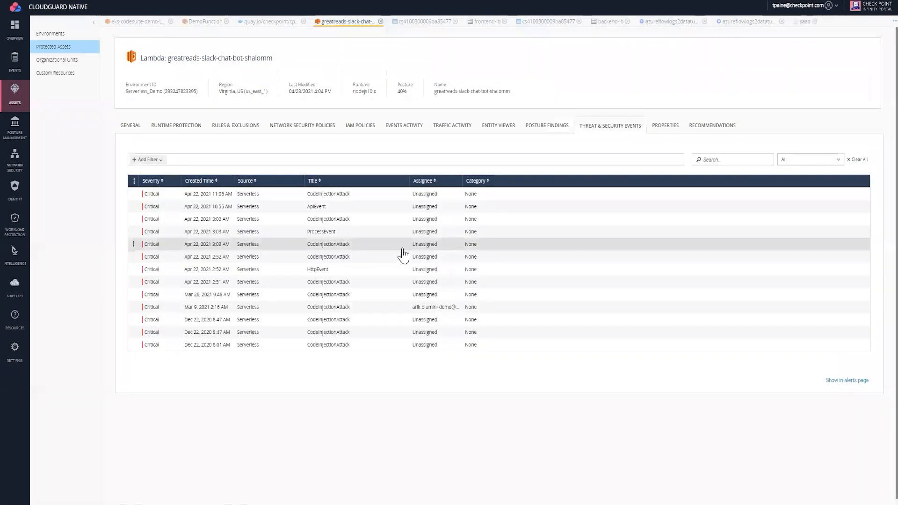
mouse_move(171, 198)
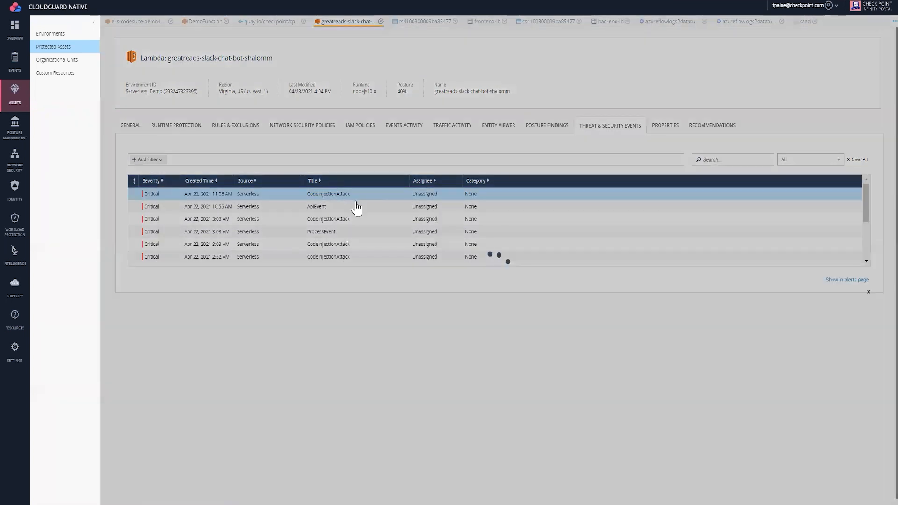
Step: Inspect the latest critical CodeInjectionAttack event's details, including the function's environment name, then close it
left_click(328, 193)
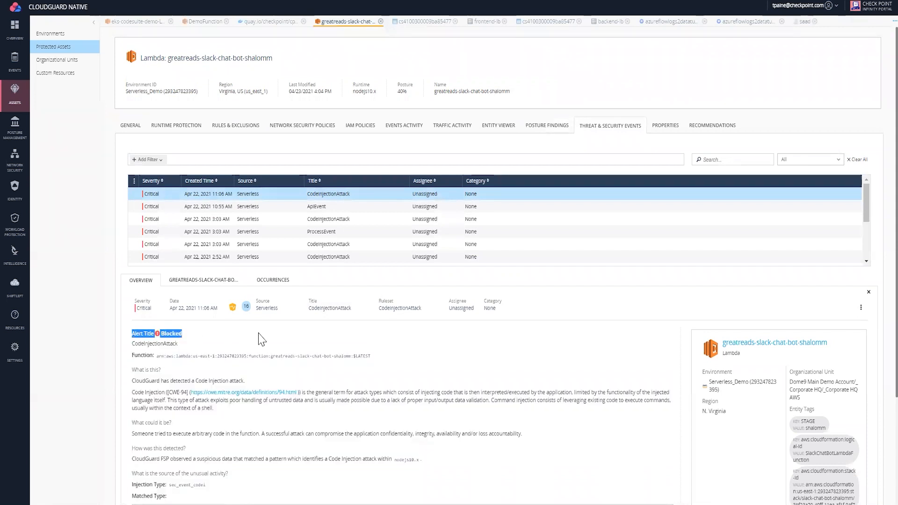
scroll("down", 3)
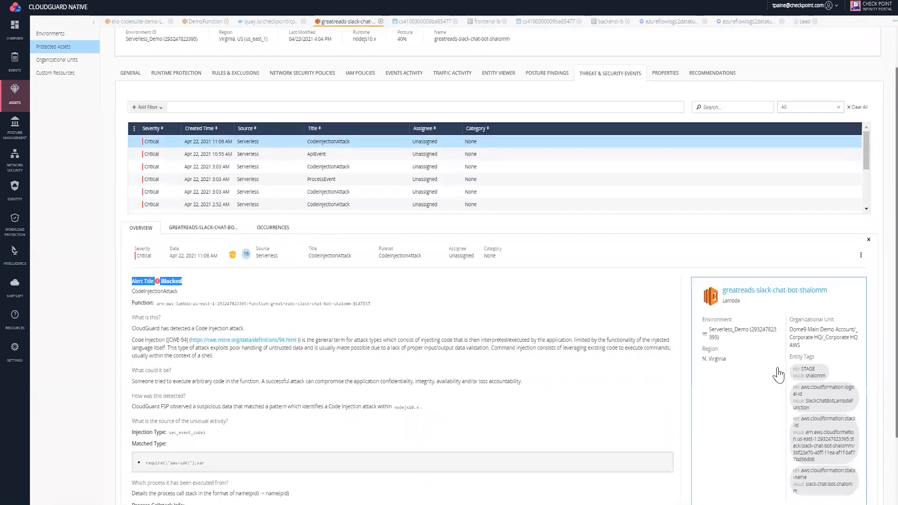
double_click(743, 329)
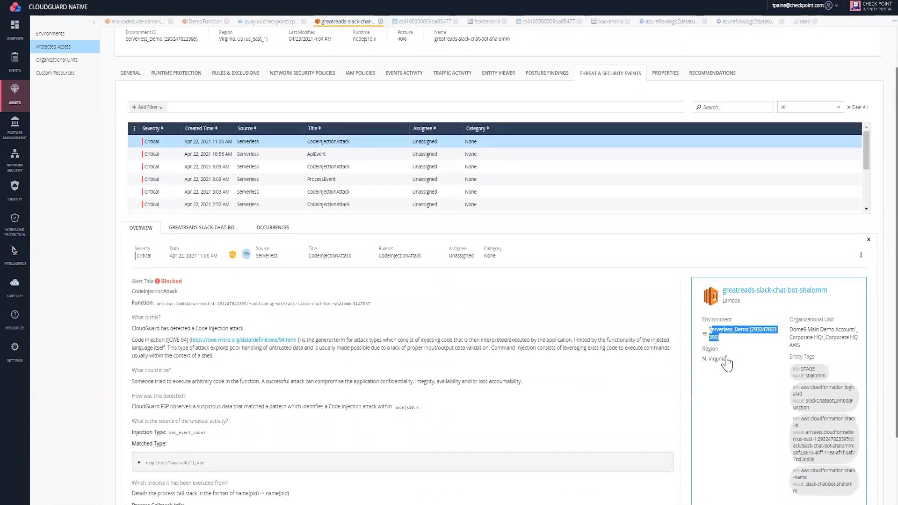
scroll("down", 3)
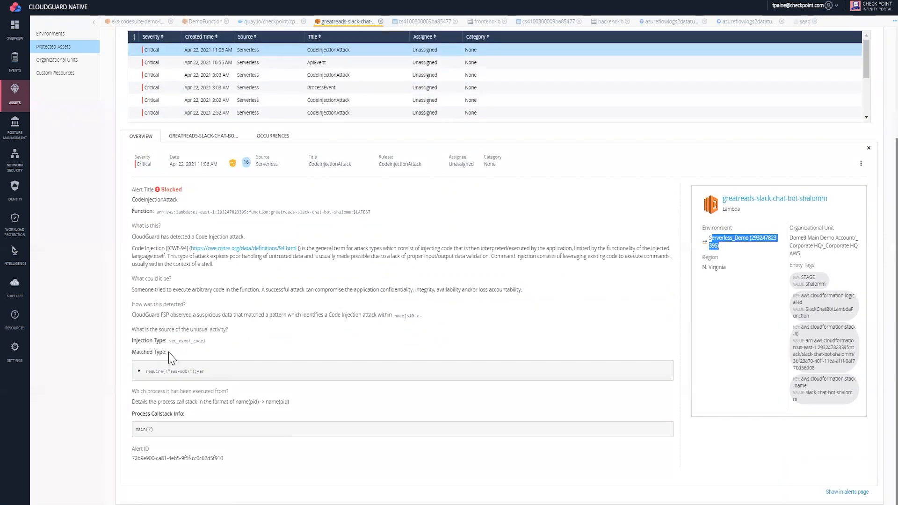
mouse_move(181, 378)
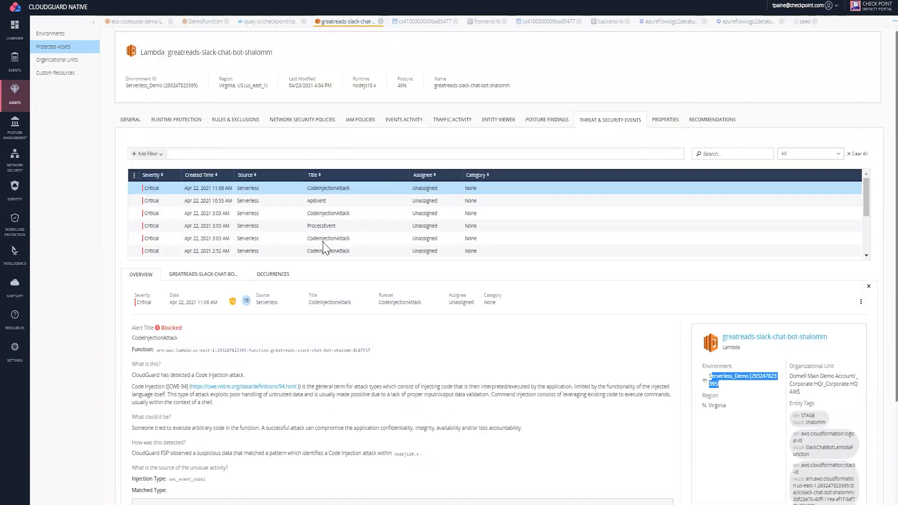
left_click(868, 287)
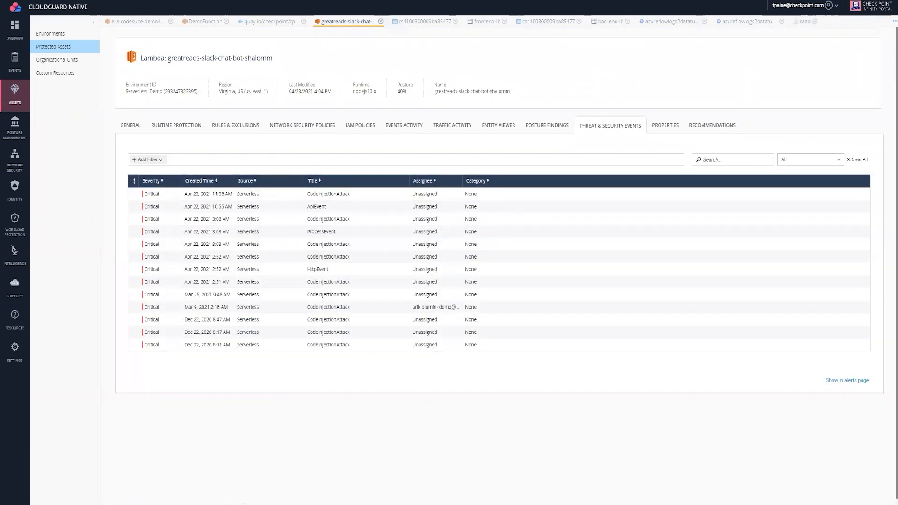